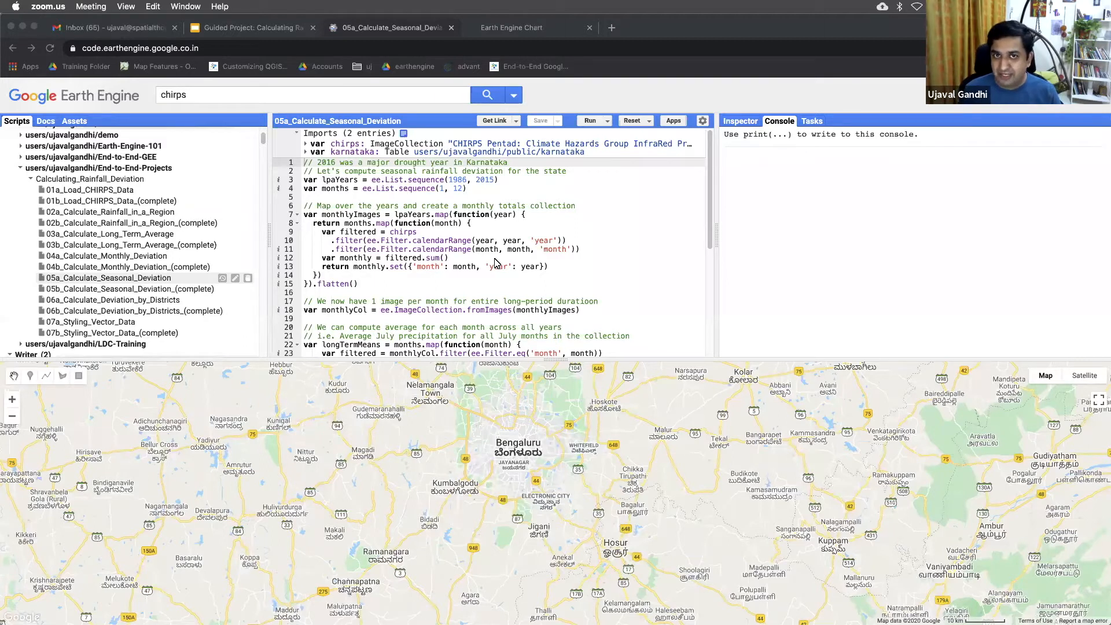
pyautogui.moveTo(466, 282)
pyautogui.write('var monthlyRainfall = ee.ImageCollection.fromImages(longTermMeans)')
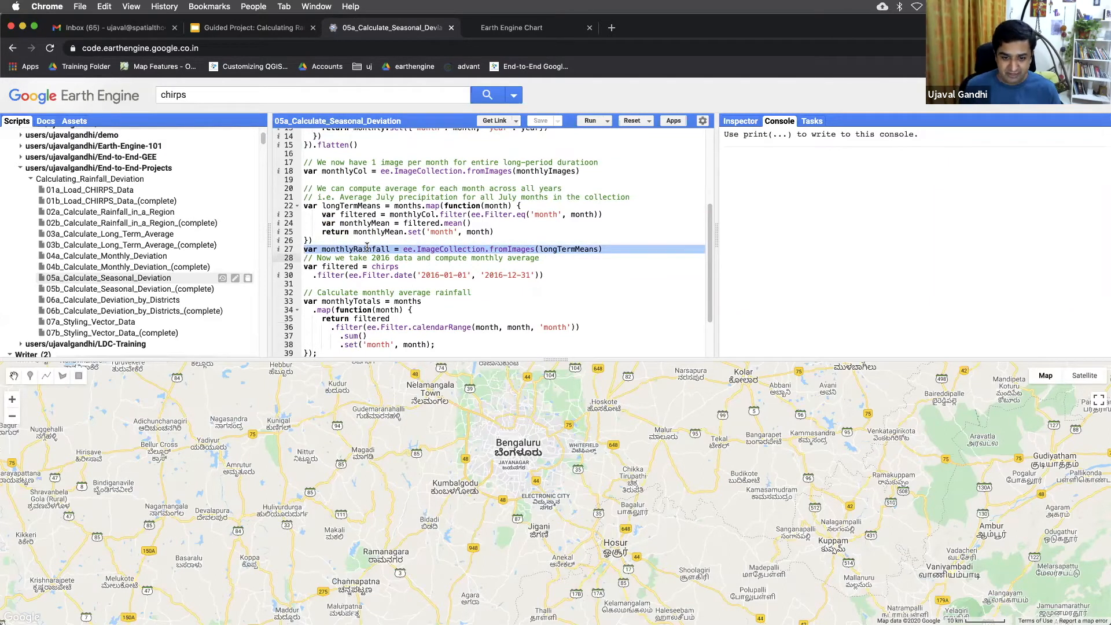
# Add a new line below the seasonal deviation month settings (startMonth 7, end month 9)
pyautogui.scroll(-3)
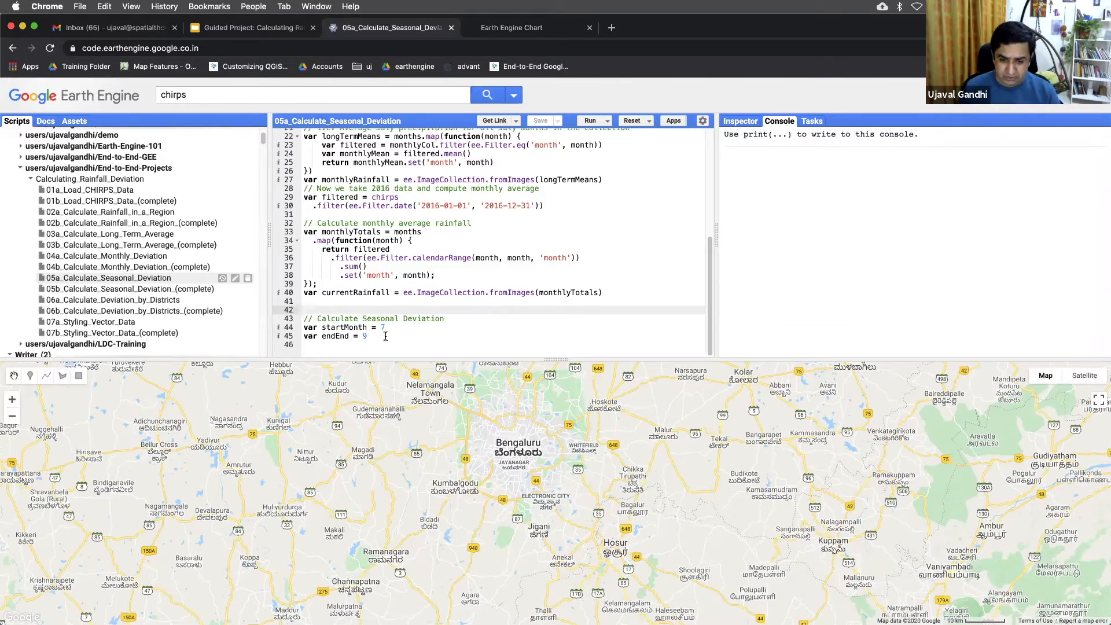
pyautogui.click(383, 326)
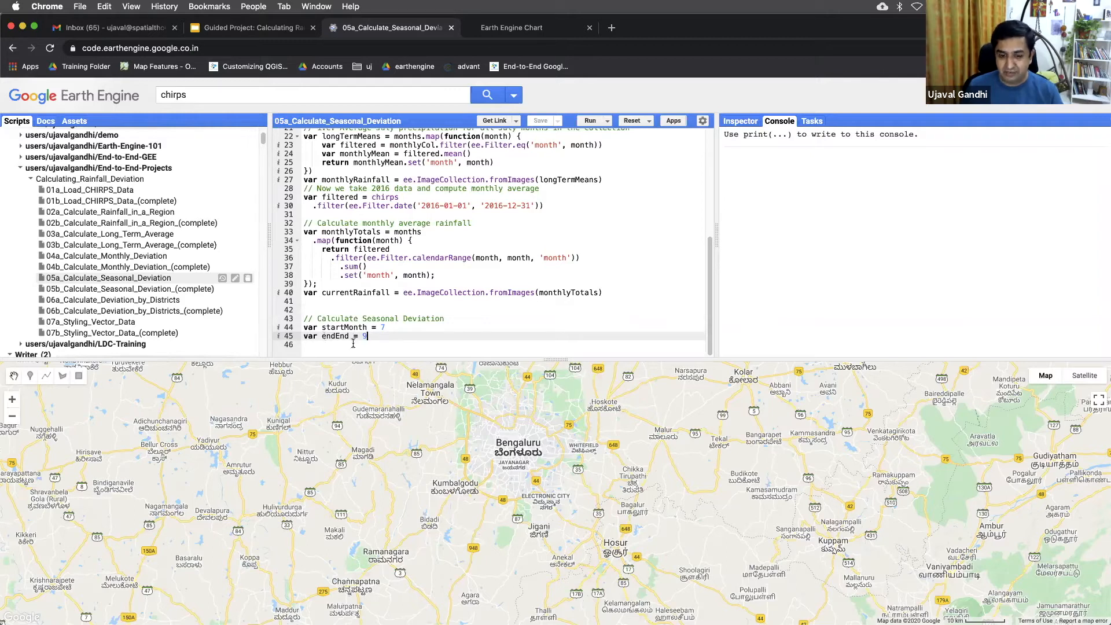
pyautogui.press('enter')
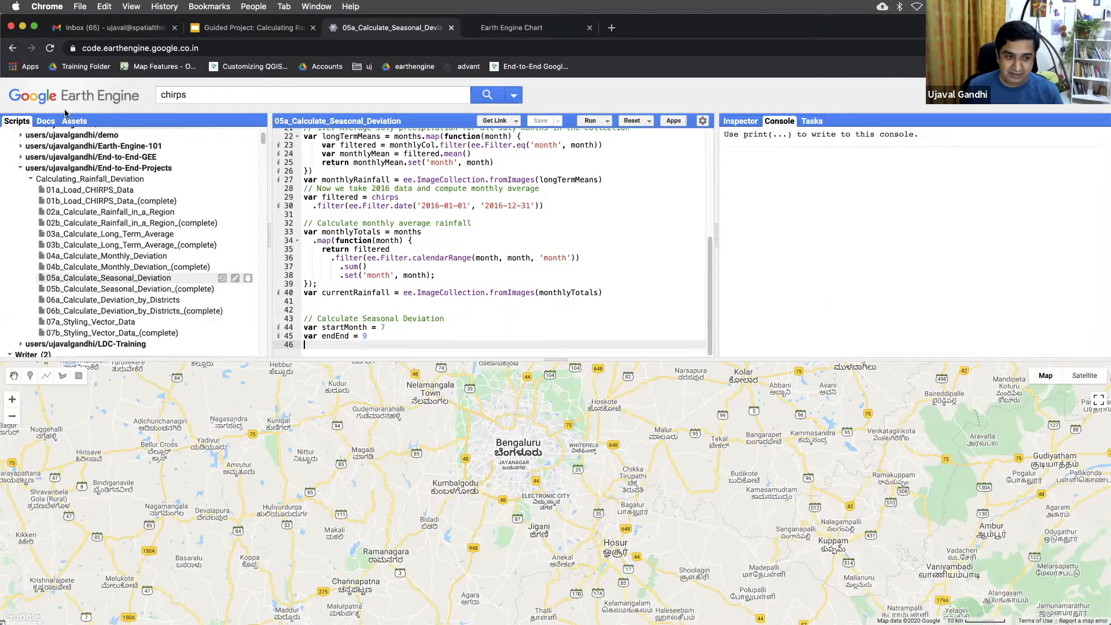
# Search the Docs for 'ee.filter' and browse the listed ee.Filter methods
pyautogui.click(45, 120)
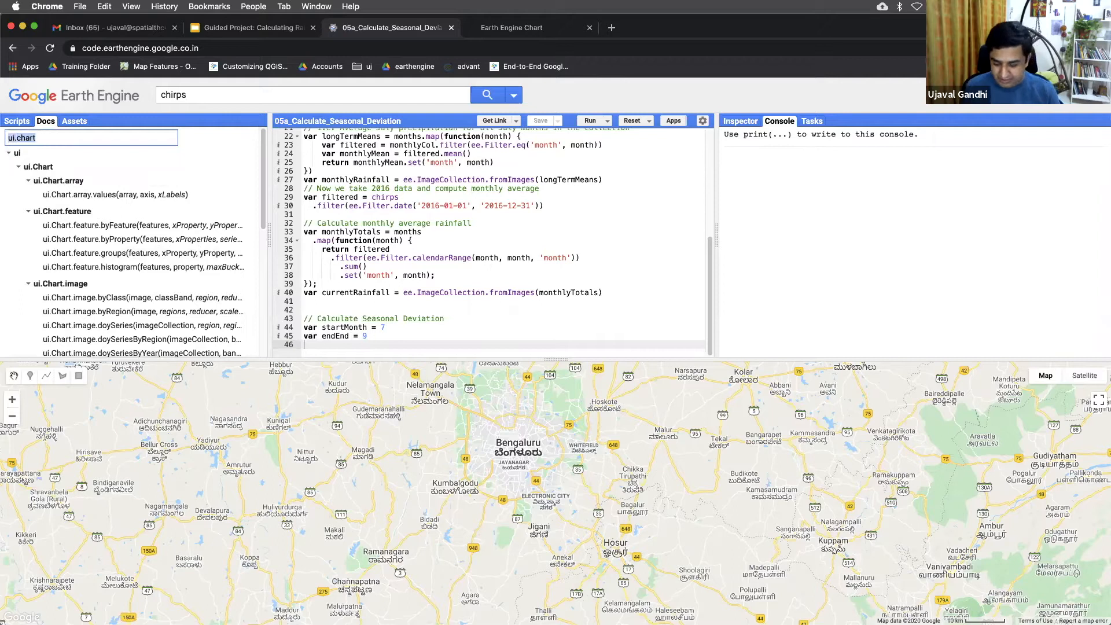
pyautogui.write('ee.filter')
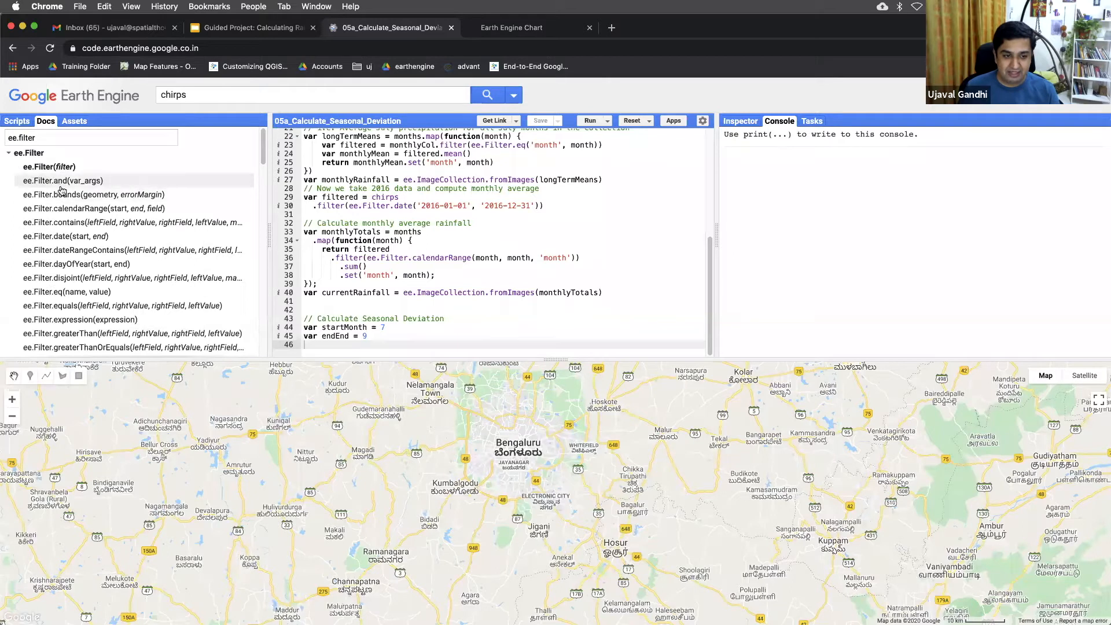
pyautogui.scroll(-3)
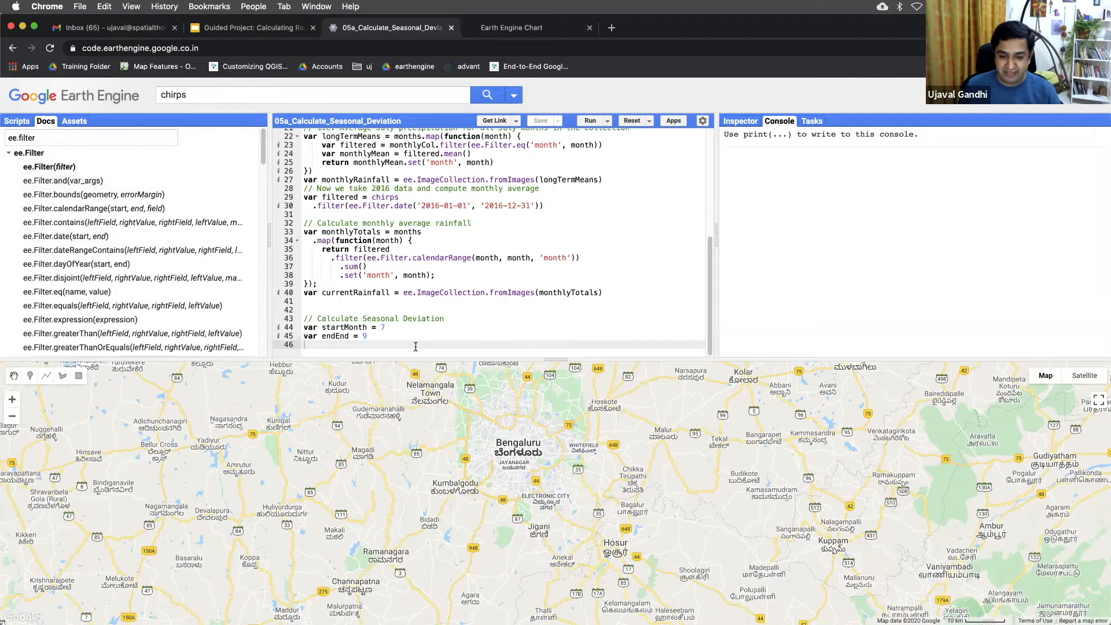
# Define combinedFilter as ee.Filter.and of month ≥ 7 and month ≤ 9
pyautogui.write('var')
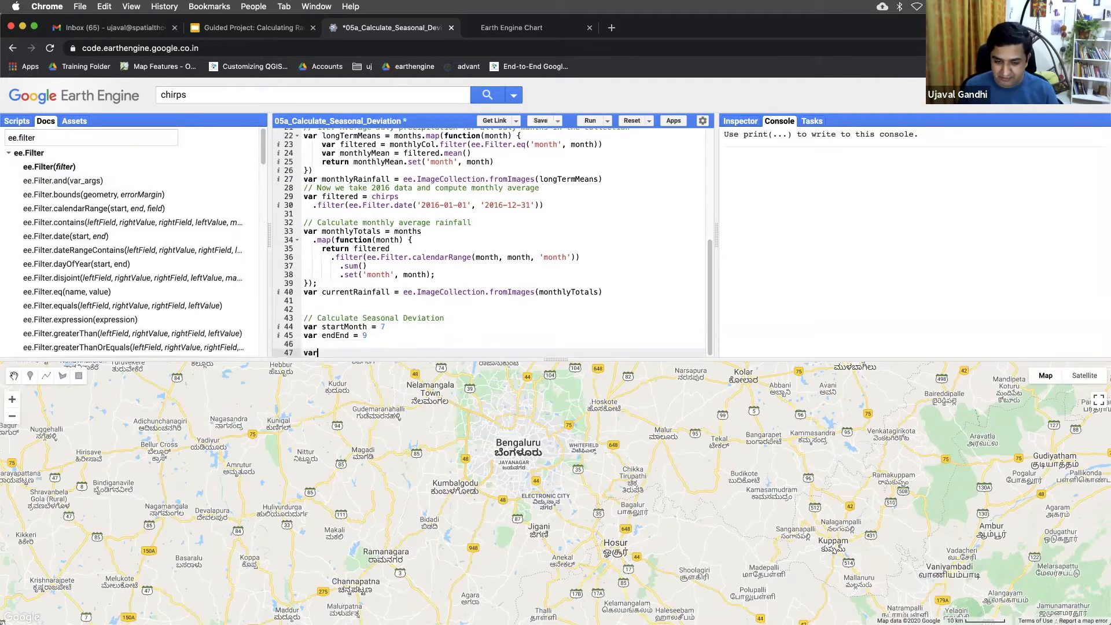
pyautogui.write('combin')
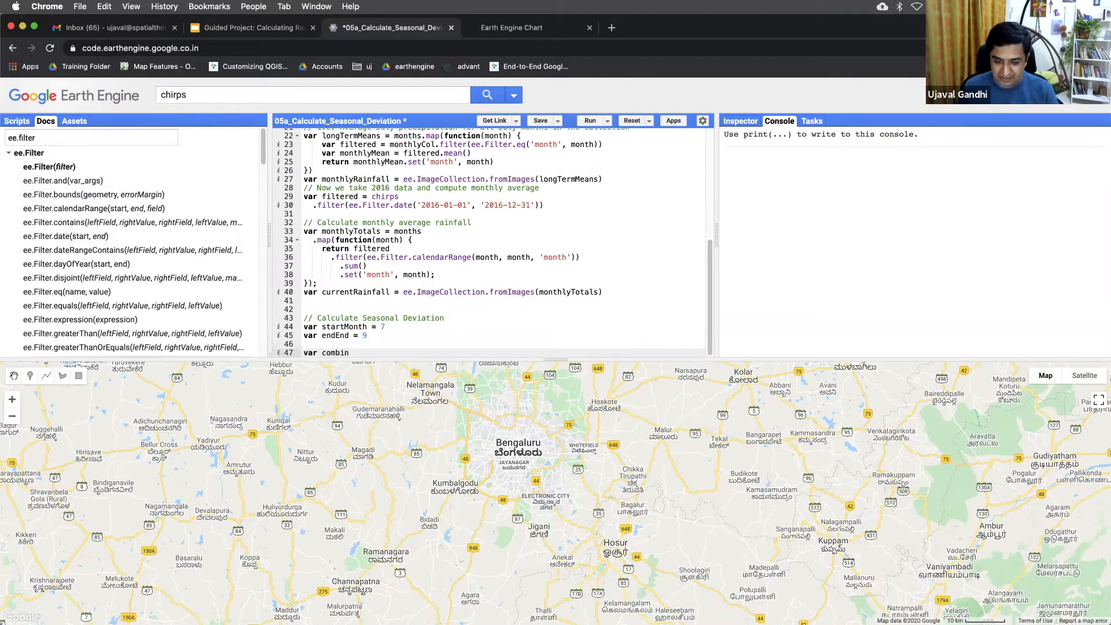
pyautogui.write('edFilter = ee.')
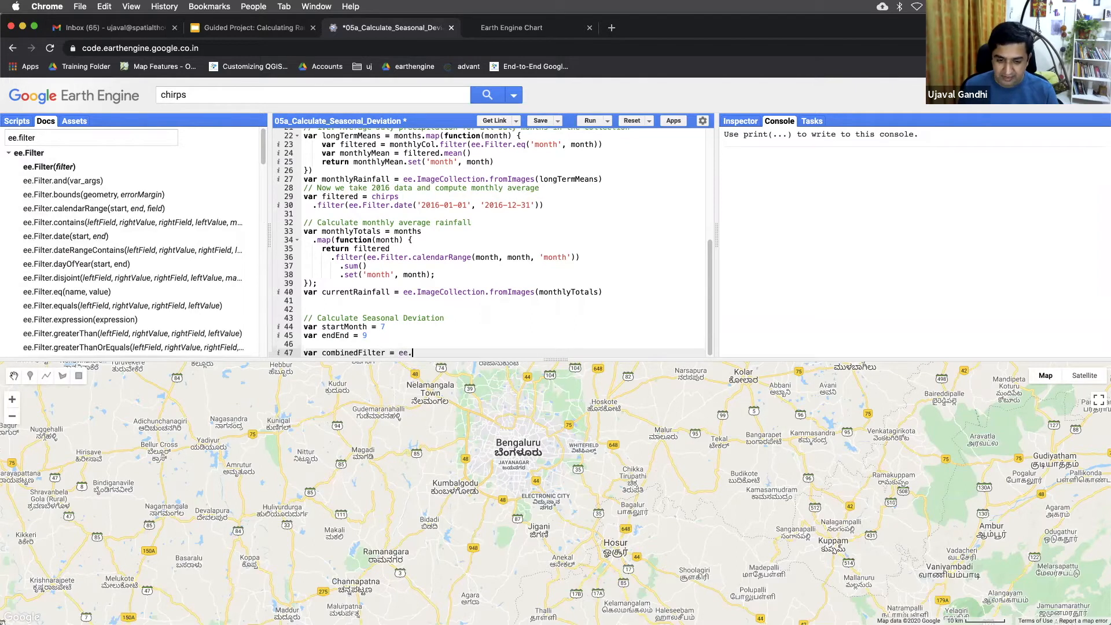
pyautogui.write('Filter.and()')
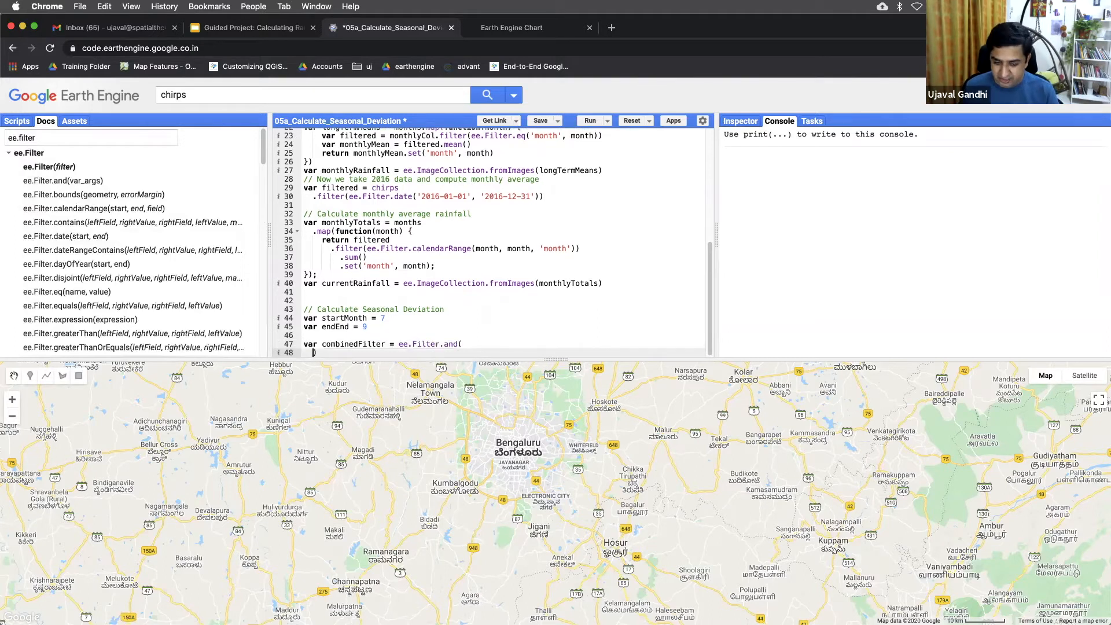
pyautogui.write('ee.Filter.')
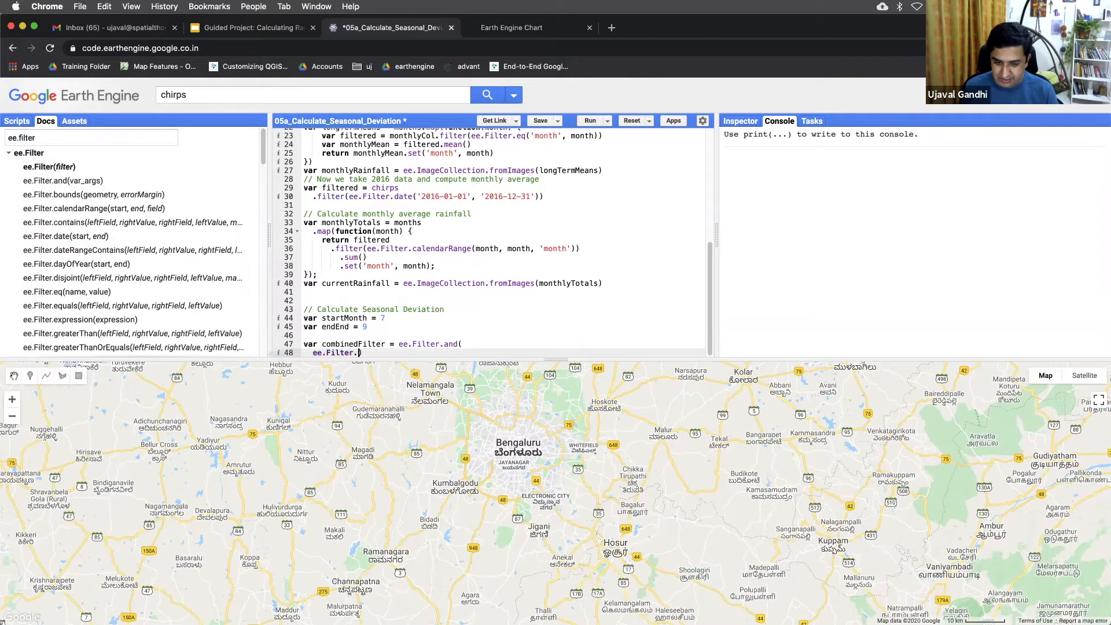
pyautogui.write('eq')
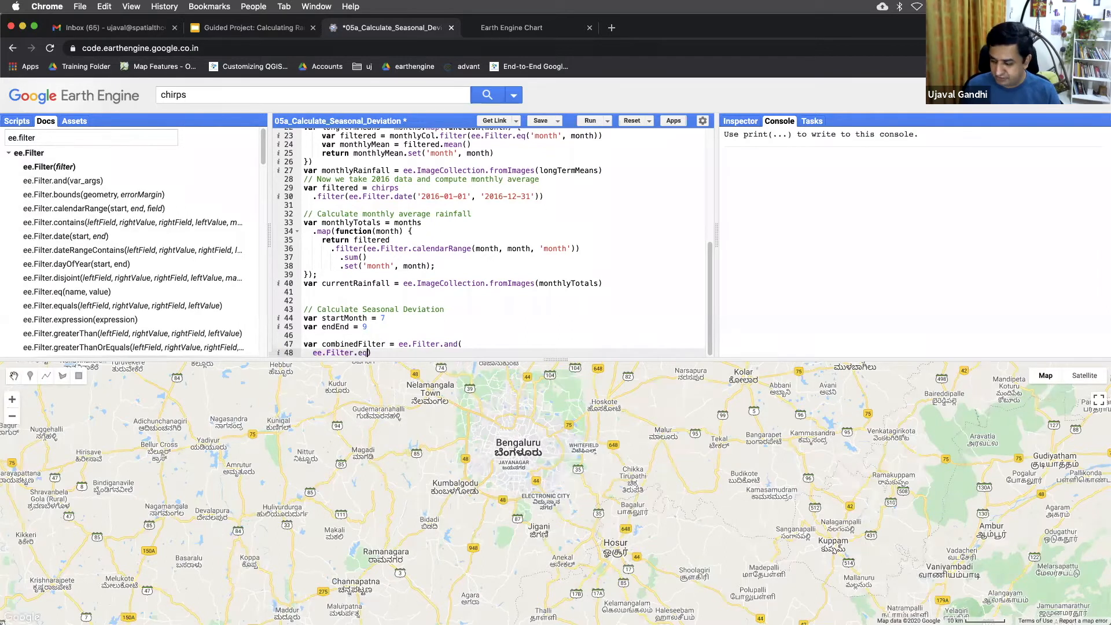
pyautogui.write('gt(')
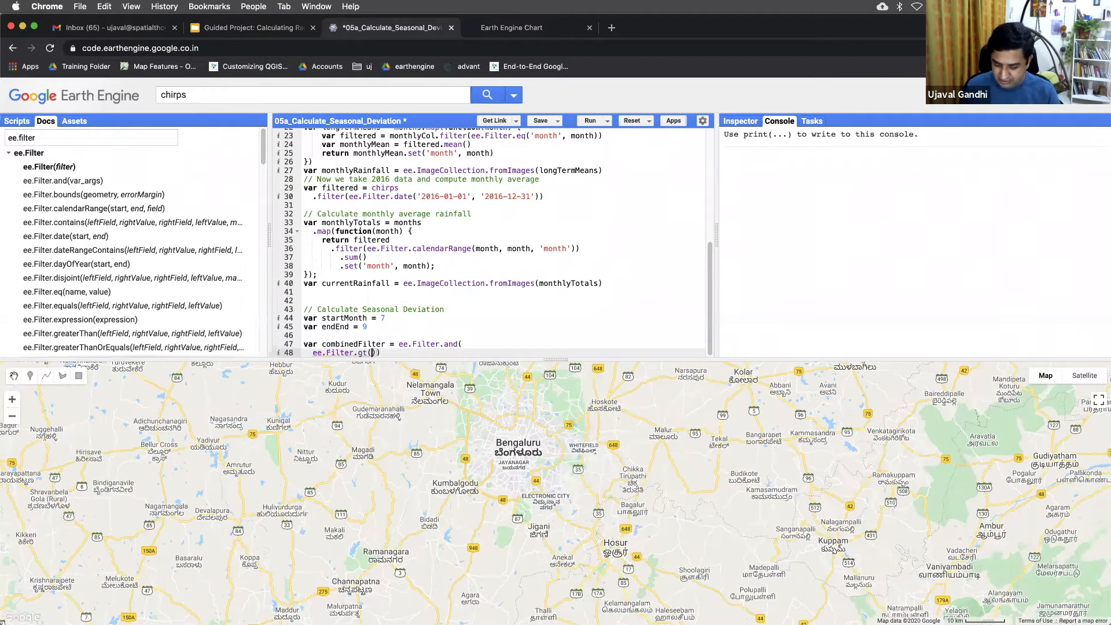
pyautogui.write("'month', 7")
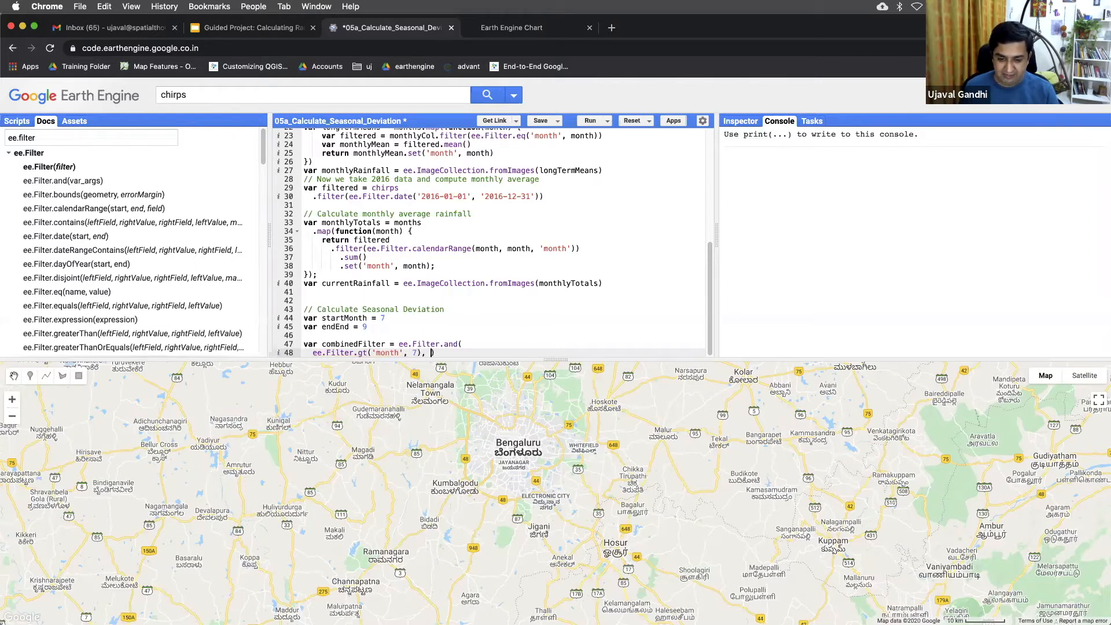
pyautogui.write('ee.Filter.')
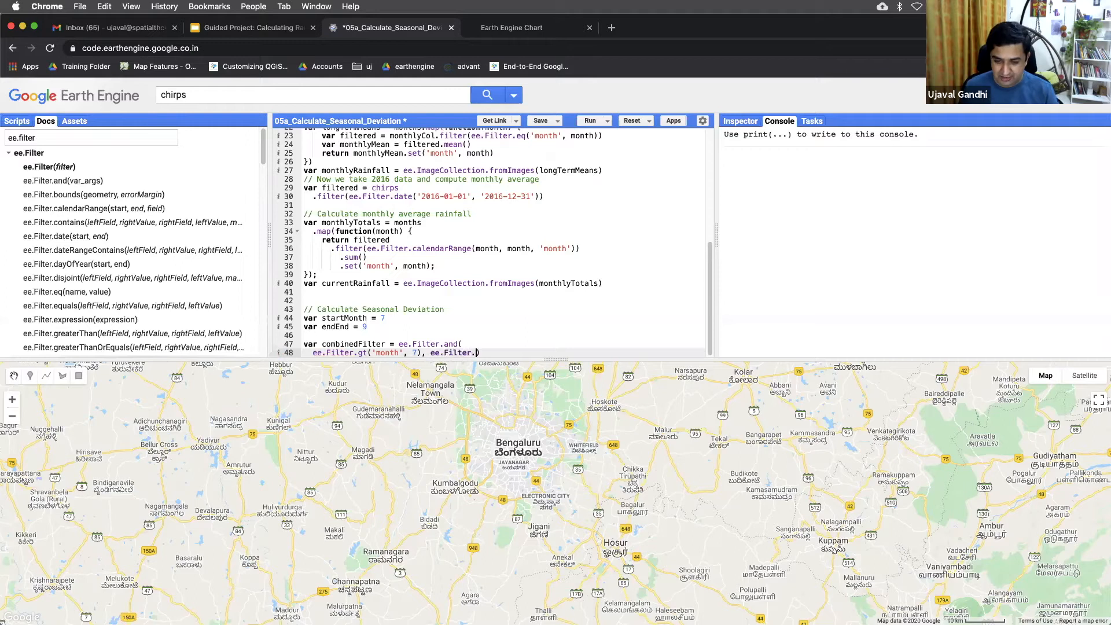
pyautogui.write("lte('month', 9")
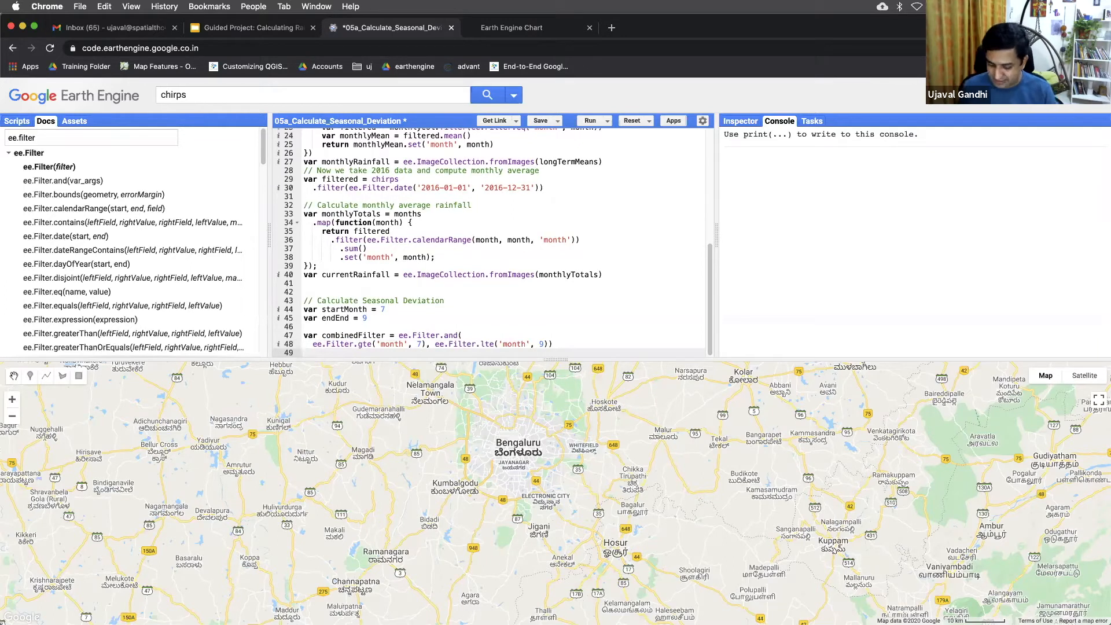
# Define rainfallNormal as monthlyRainfall filtered by combinedFilter, and print it
pyautogui.write('var rianfall')
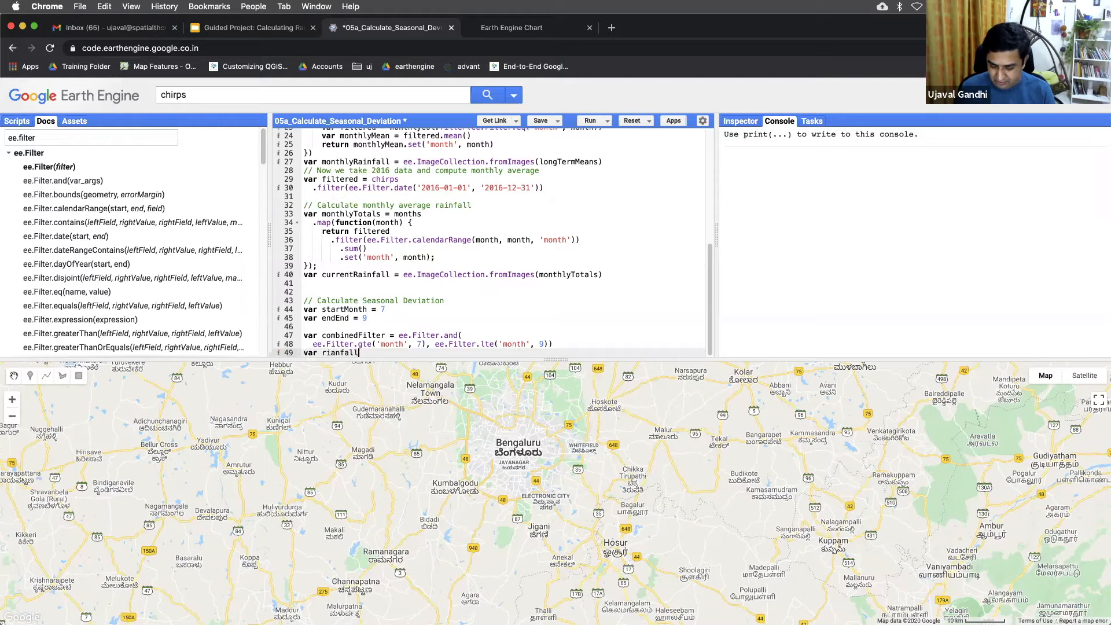
pyautogui.write('Normal =')
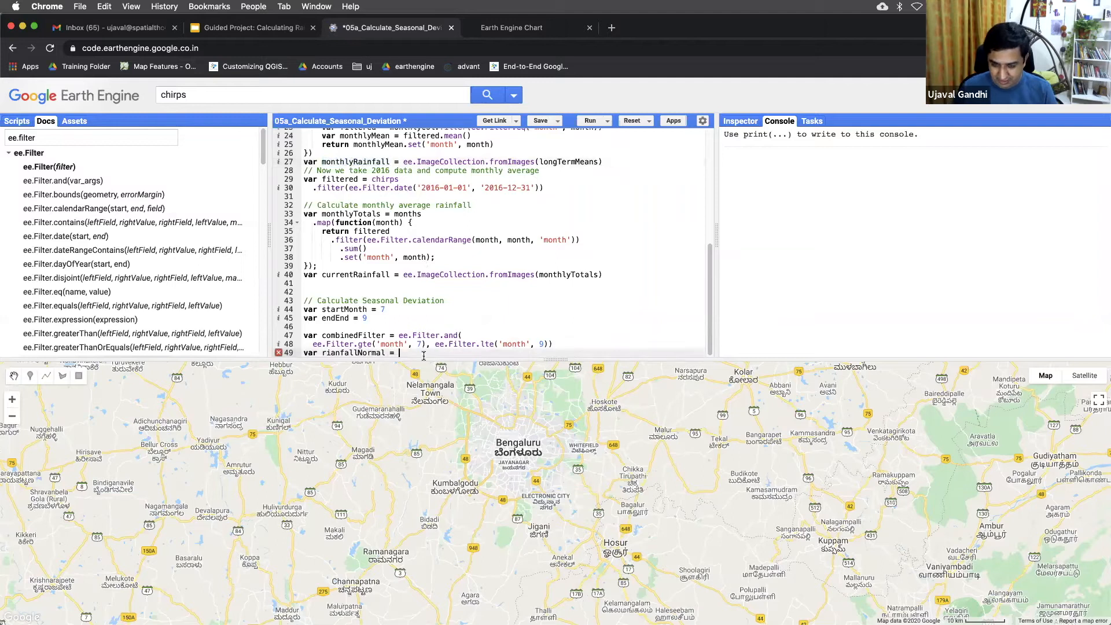
pyautogui.write('monthlyRainfall.filter')
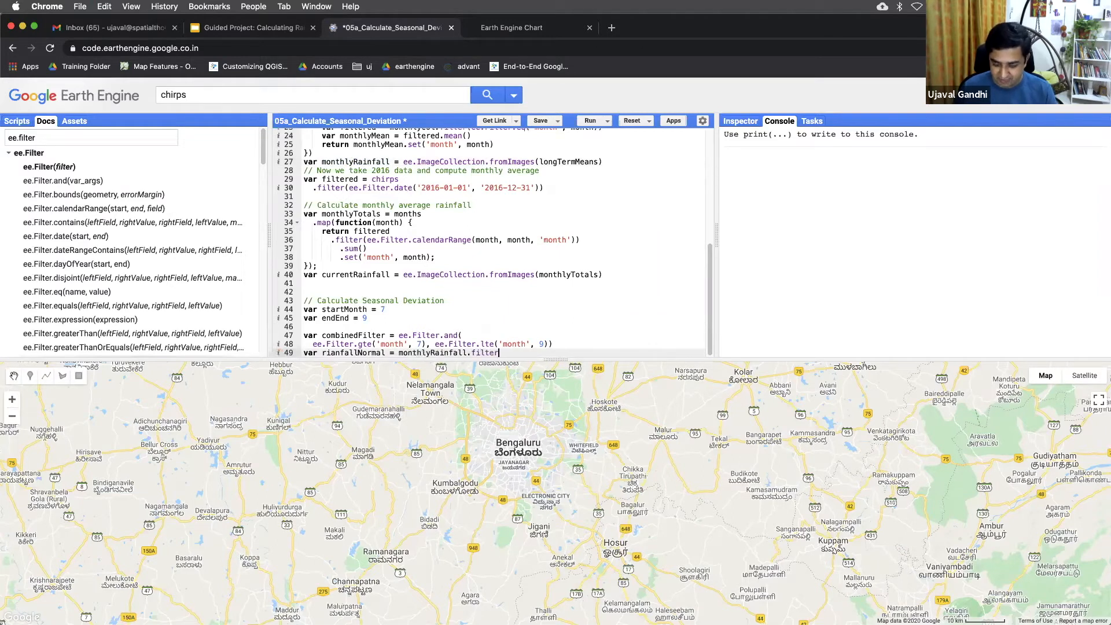
pyautogui.write('(combinedFilter')
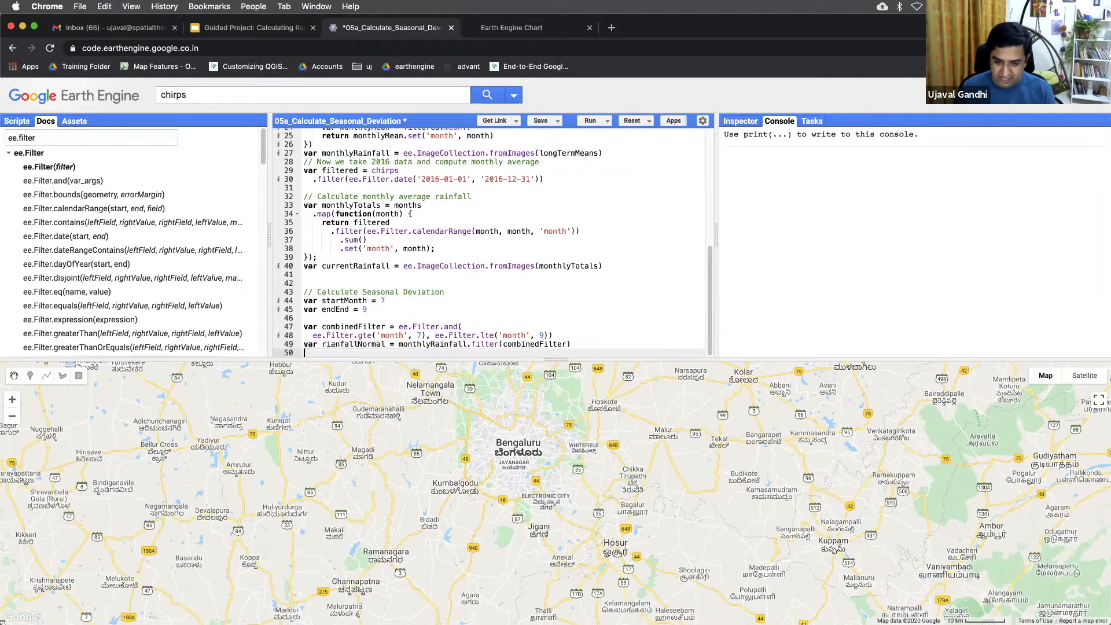
pyautogui.write('print')
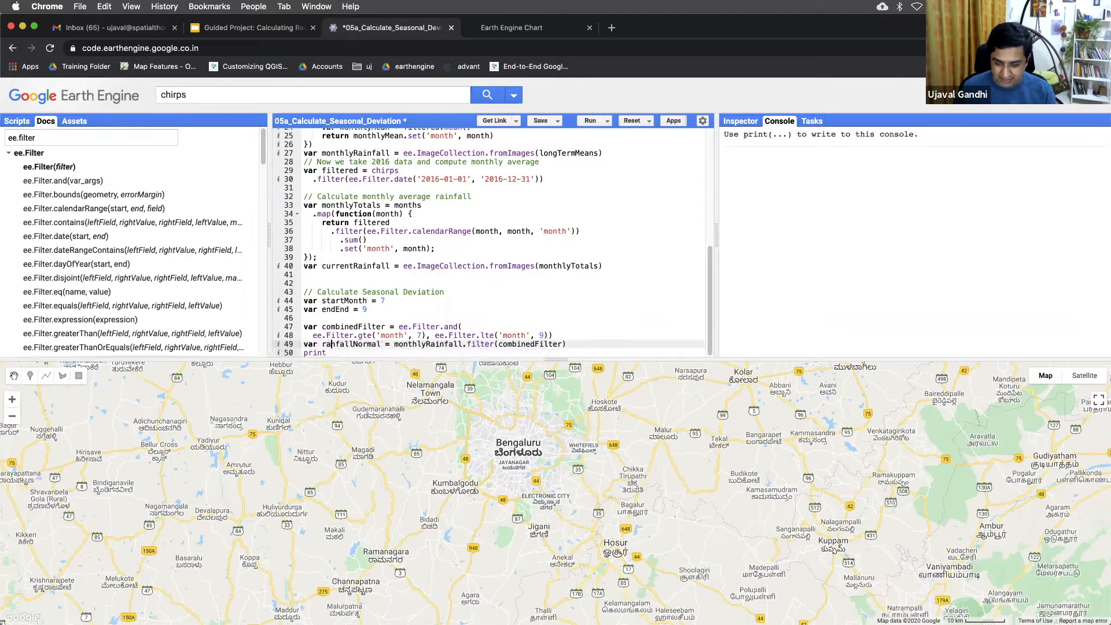
pyautogui.write('(')
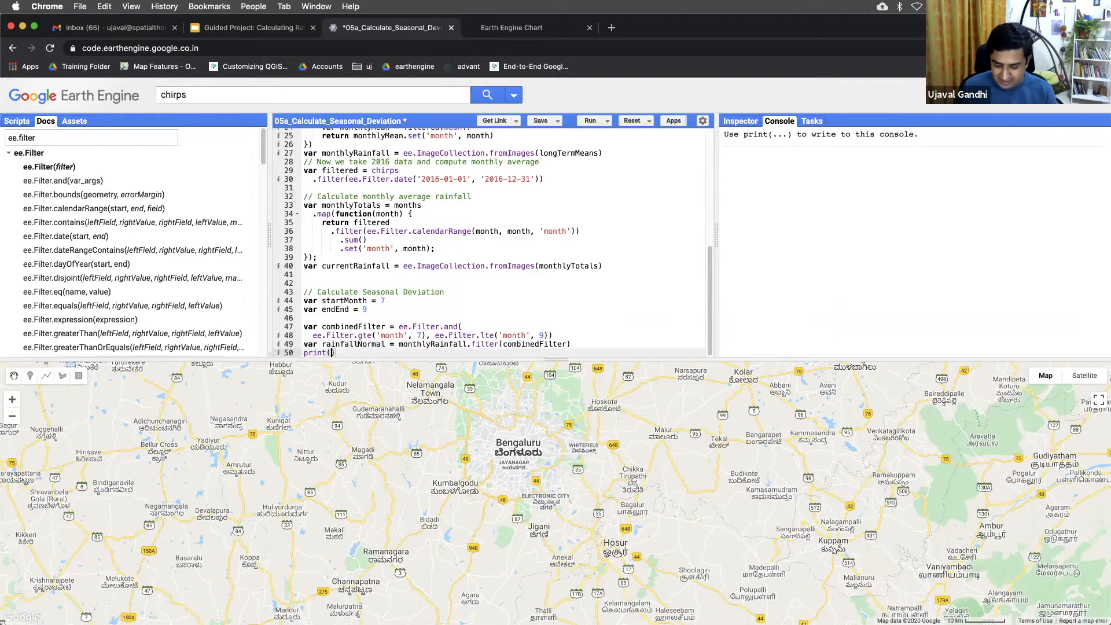
pyautogui.write('rainf')
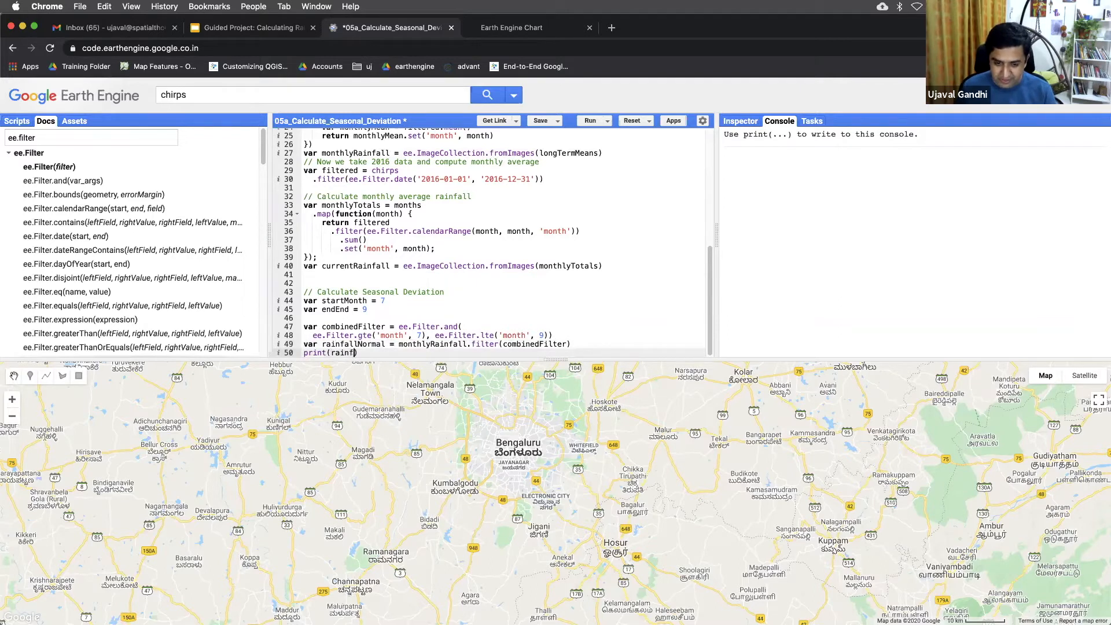
pyautogui.write('allNormal)')
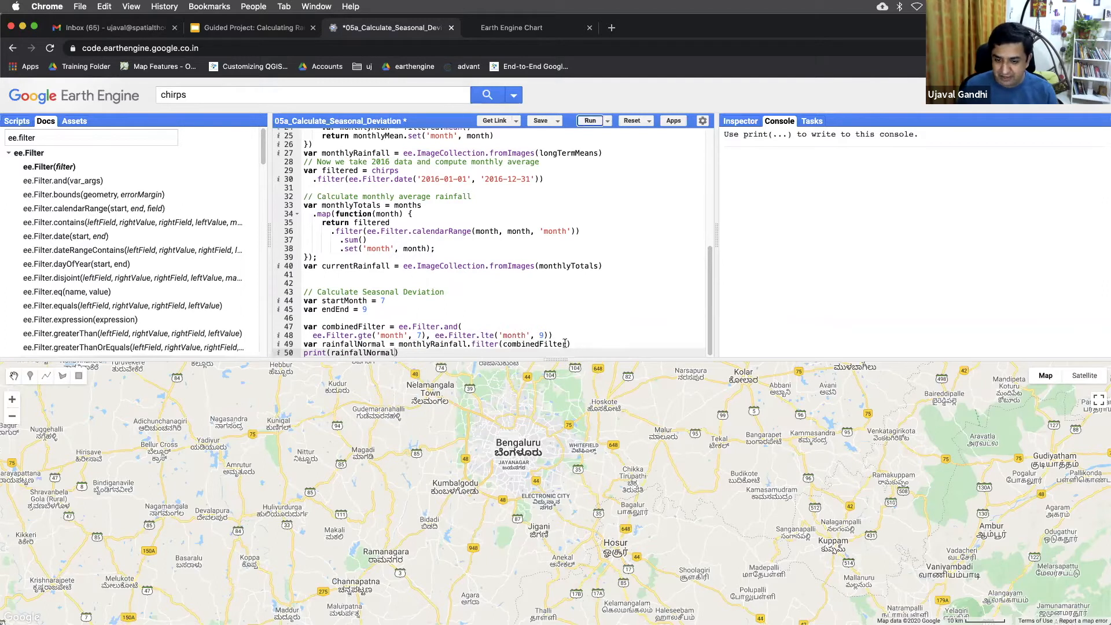
# Run the script and confirm rainfallNormal holds three images, the first for month 7
pyautogui.click(589, 121)
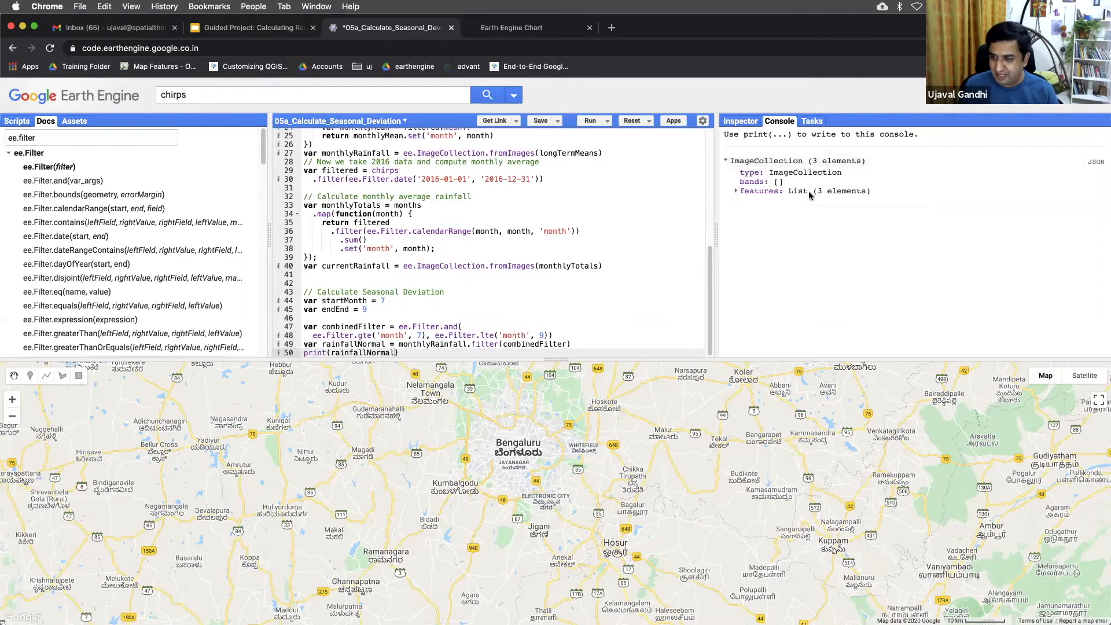
pyautogui.click(736, 190)
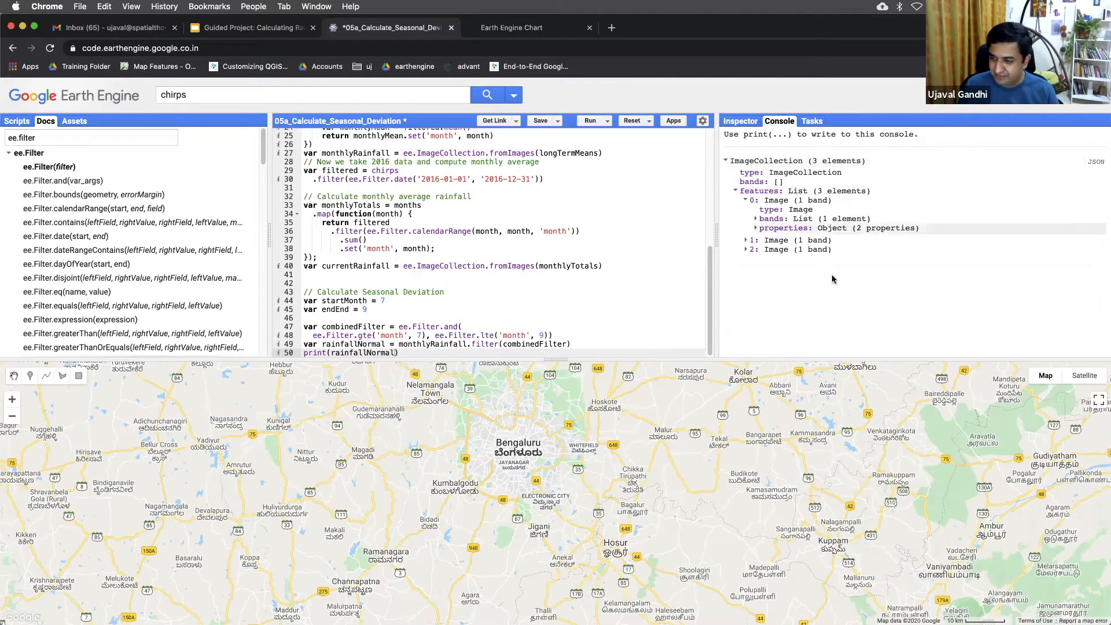
pyautogui.click(762, 227)
pyautogui.write('va')
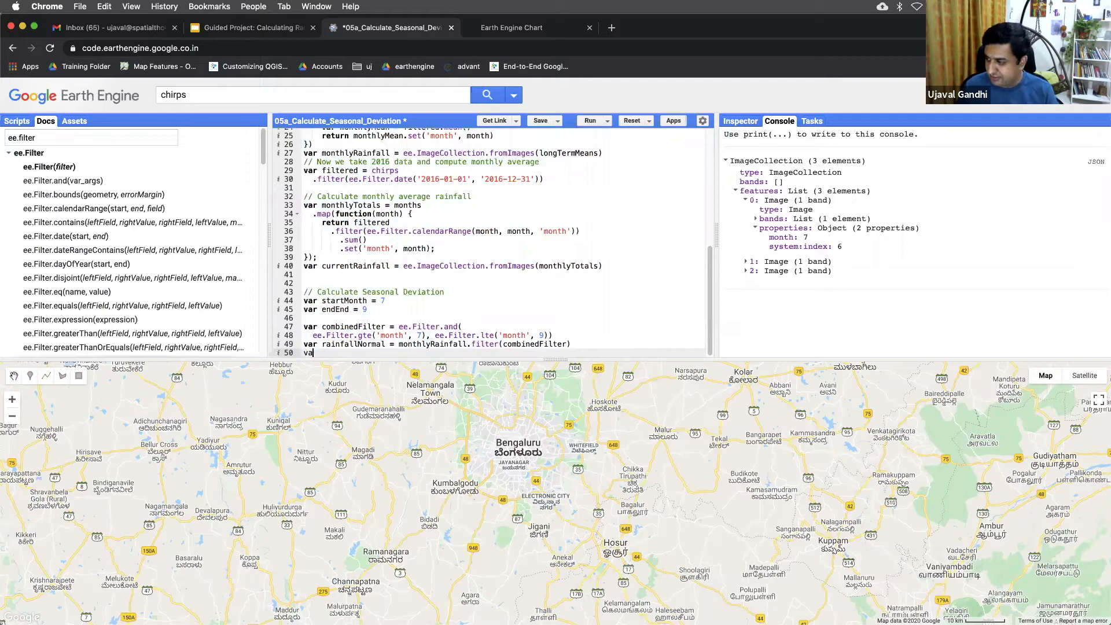
# Define rainfallObserved as currentRainfall filtered by combinedFilter
pyautogui.write('s')
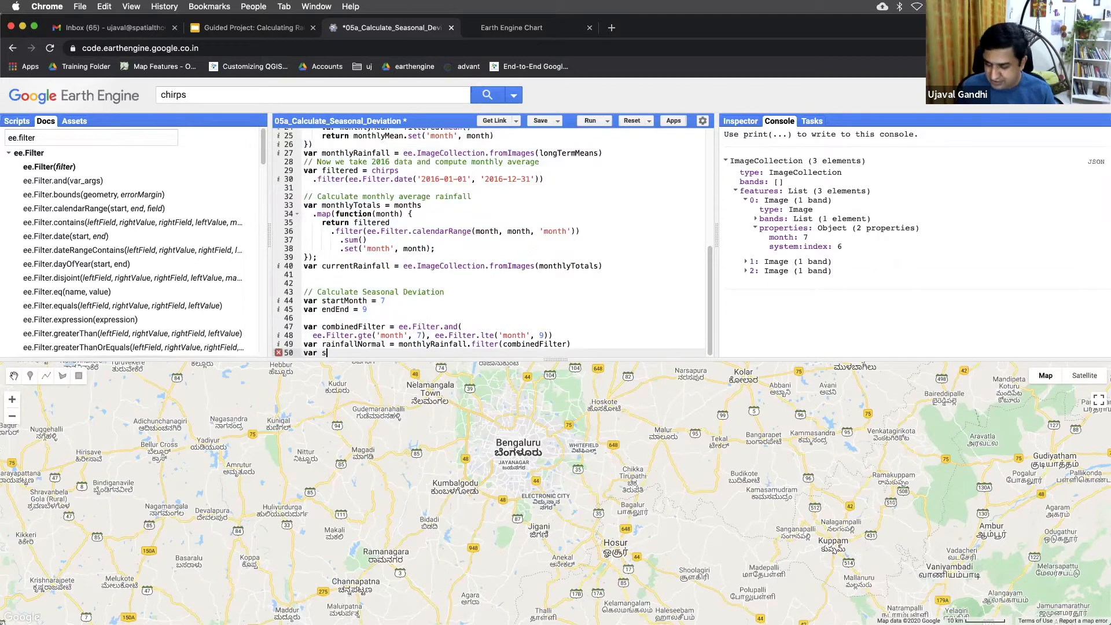
pyautogui.write('r')
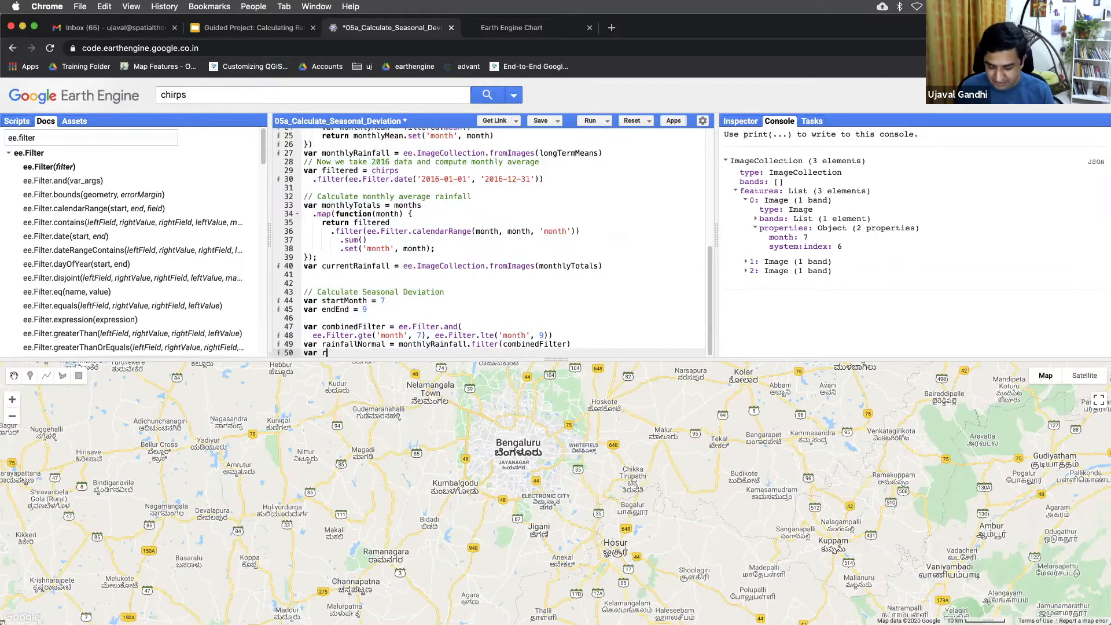
pyautogui.write('rainfallObserved =')
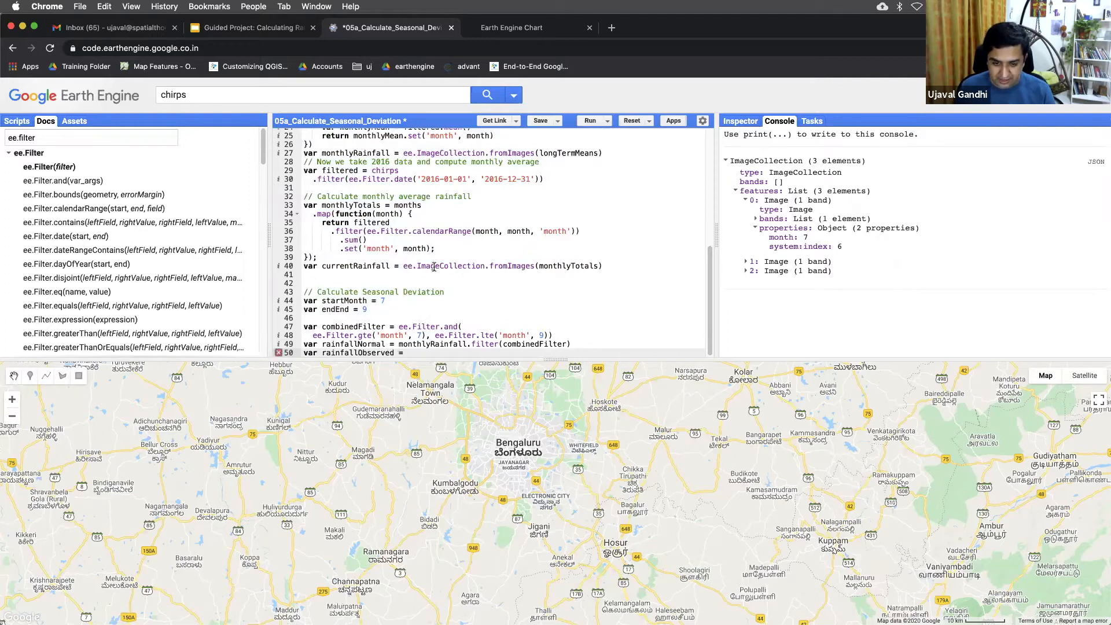
pyautogui.doubleClick(355, 265)
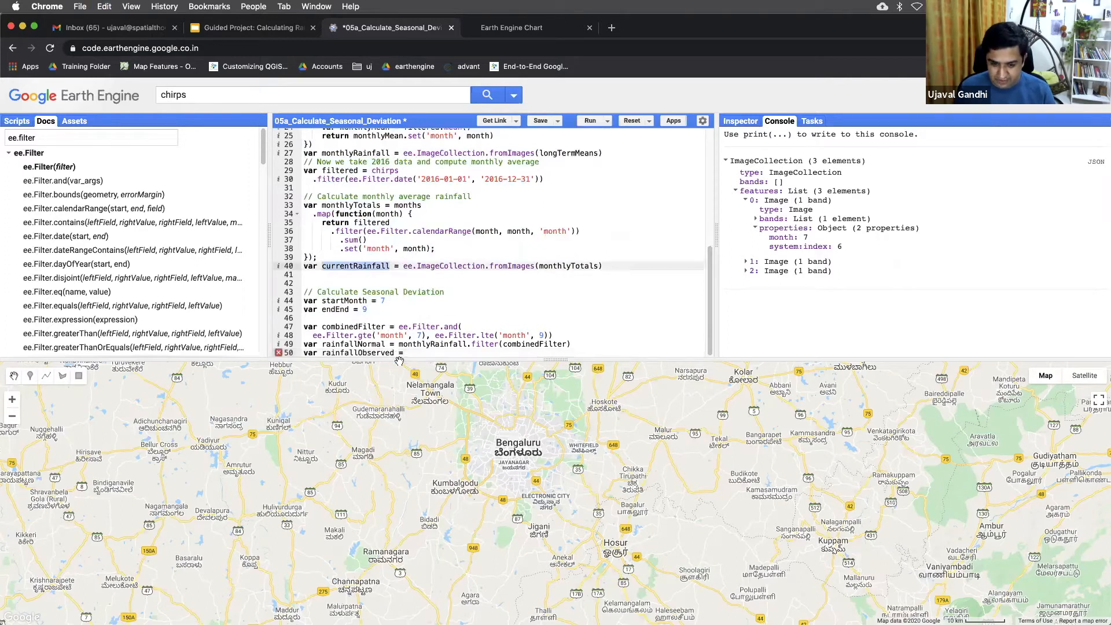
pyautogui.write('currentRainfall.filter(')
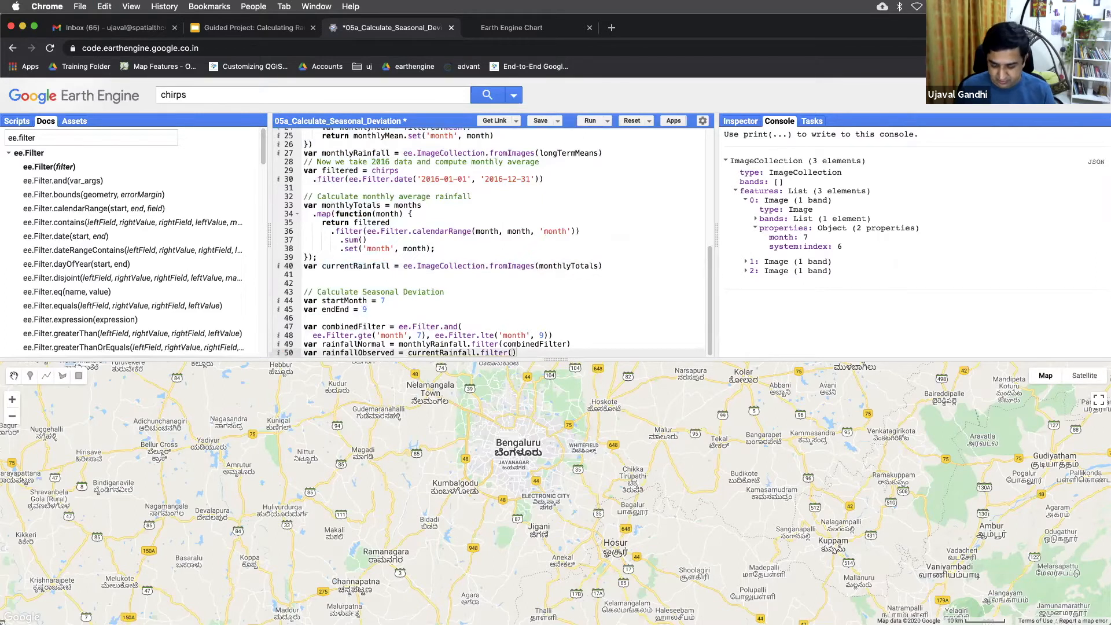
pyautogui.write('combinedFilter')
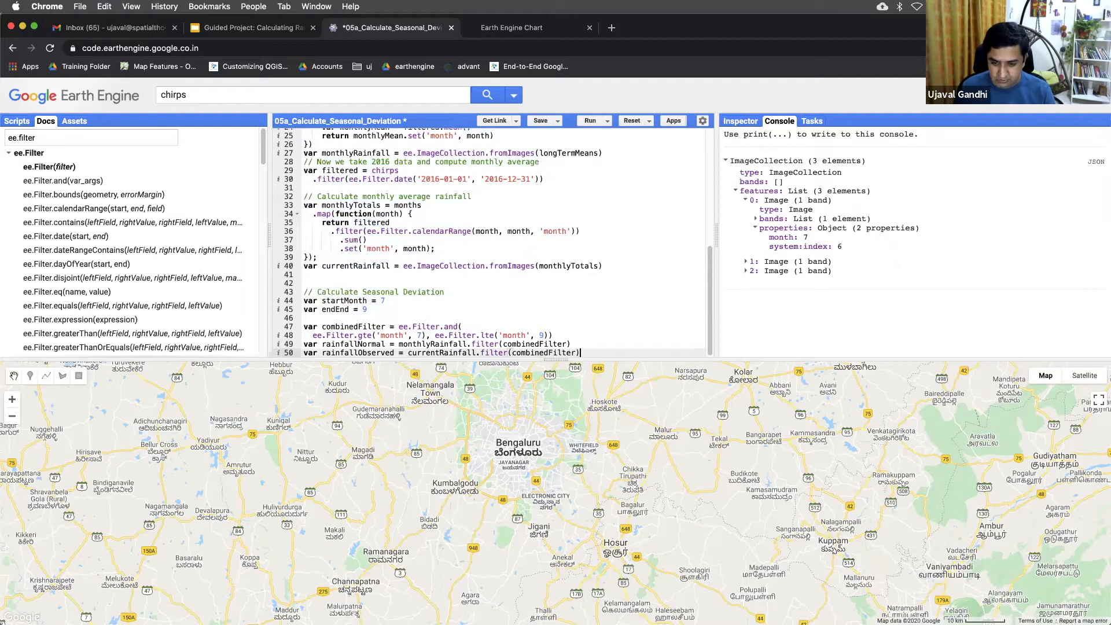
# Append .sum() to rainfallNormal and rainfallObserved to produce seasonal totals
pyautogui.scroll(-3)
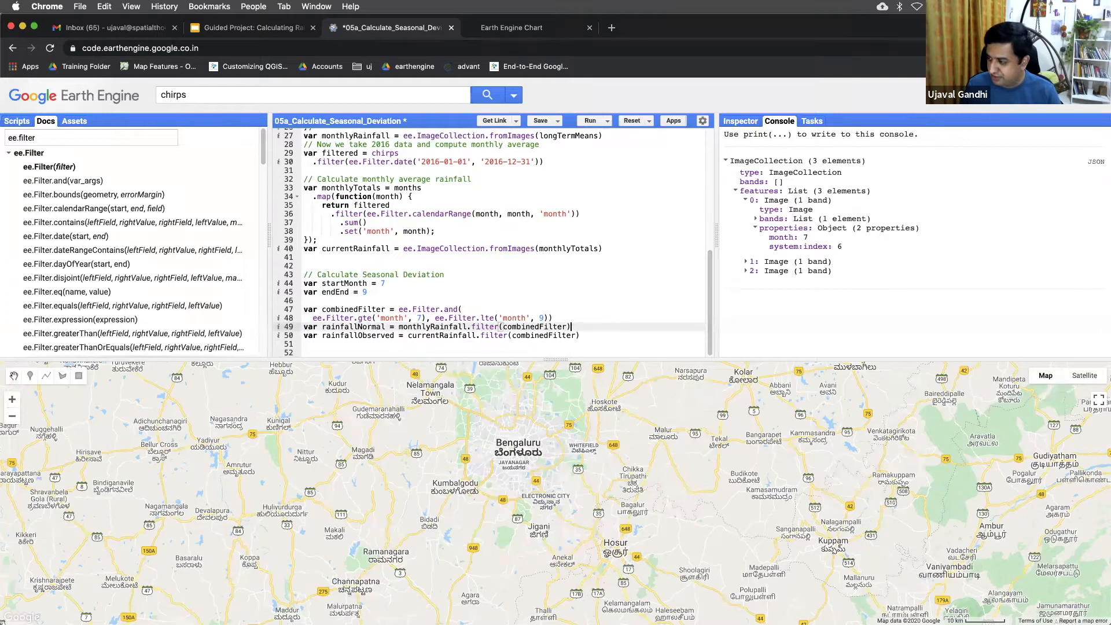
pyautogui.write('.sum()')
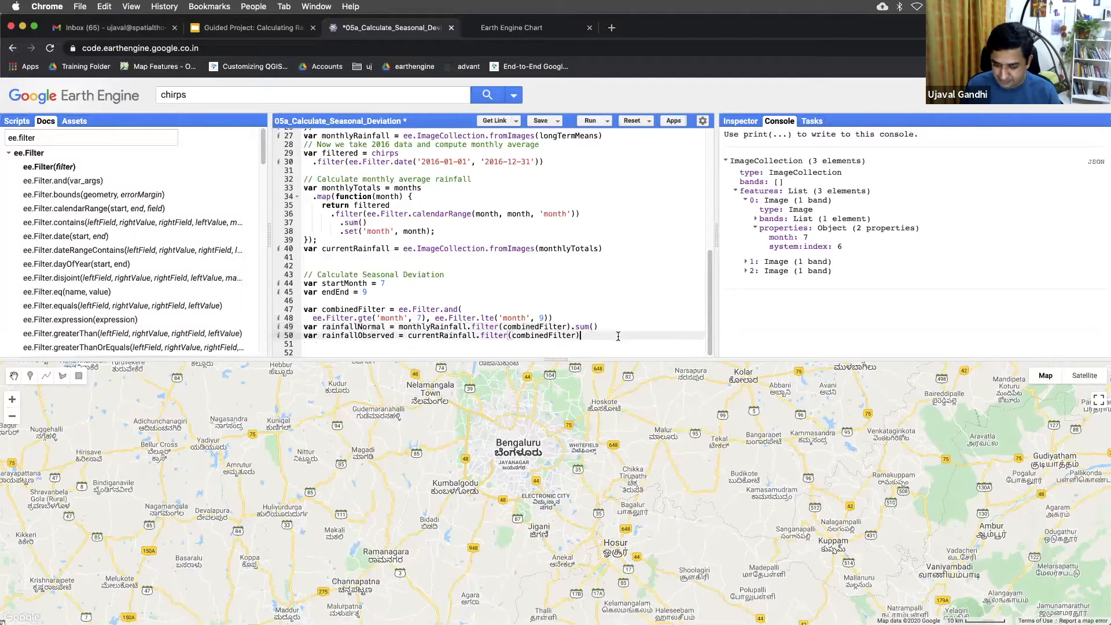
pyautogui.write('.sum()')
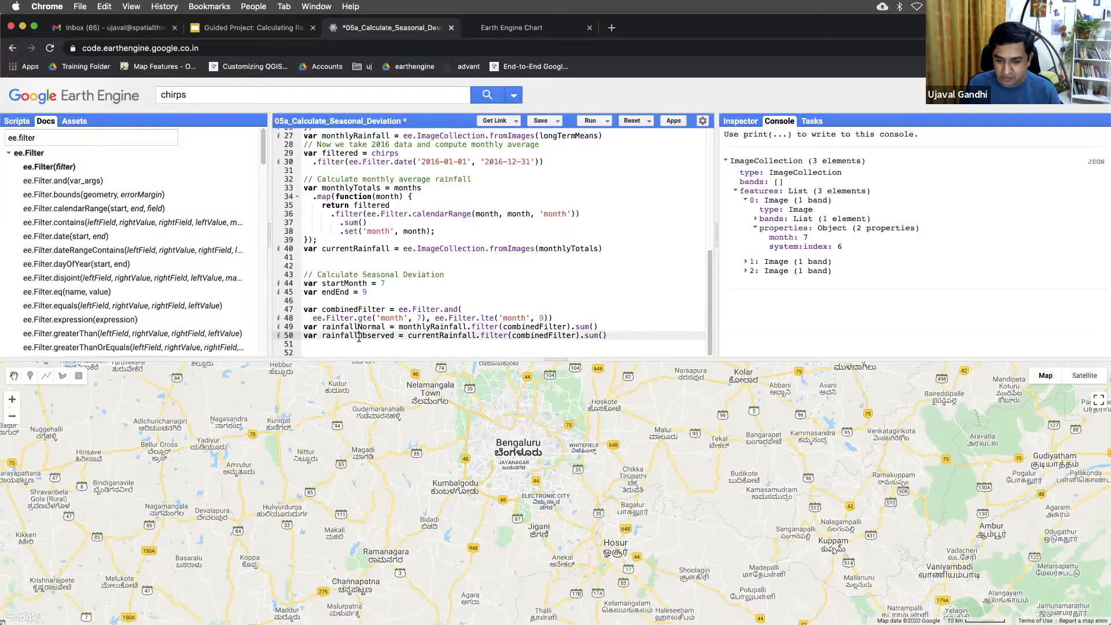
pyautogui.doubleClick(397, 335)
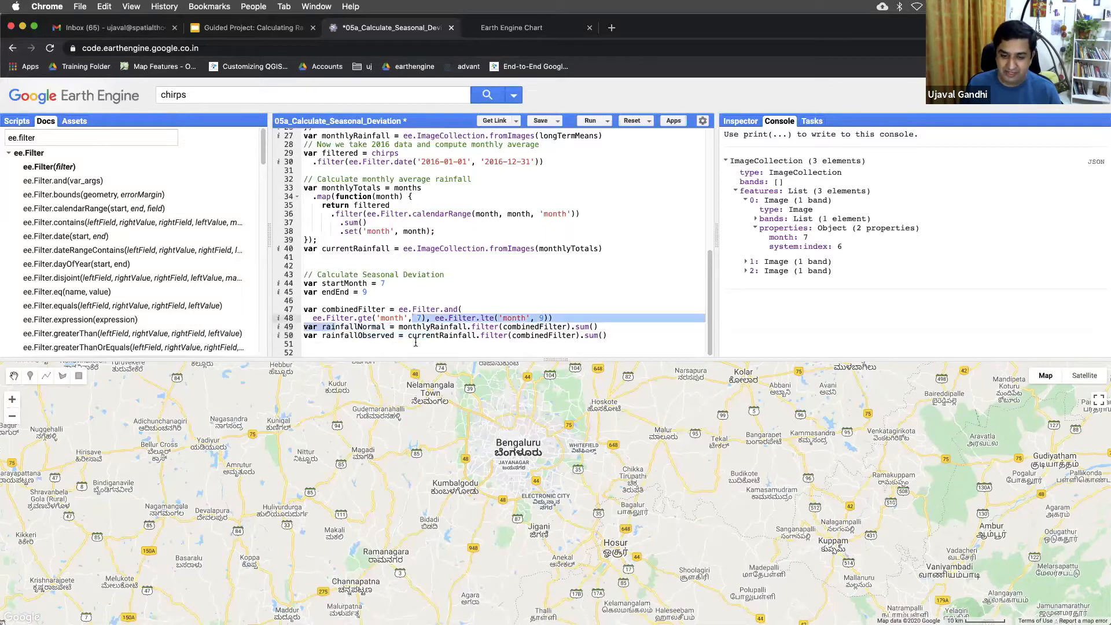
pyautogui.write('var s')
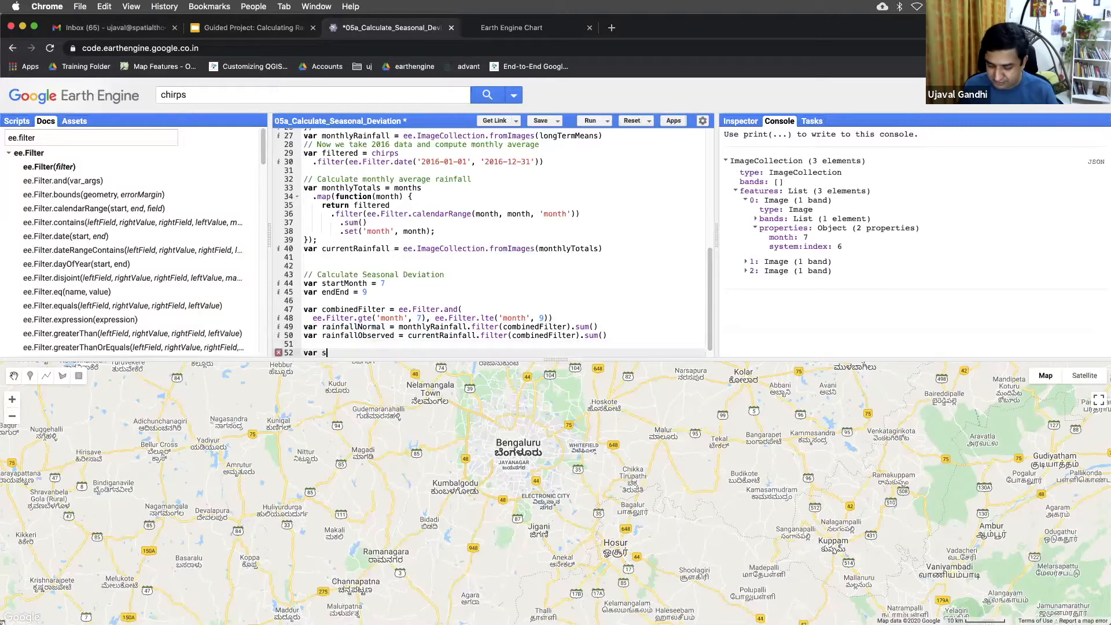
# Define seasonalDeviation as (rainfallObserved minus rainfallNormal) divided by rainfallNormal
pyautogui.write('easonalDeviation =')
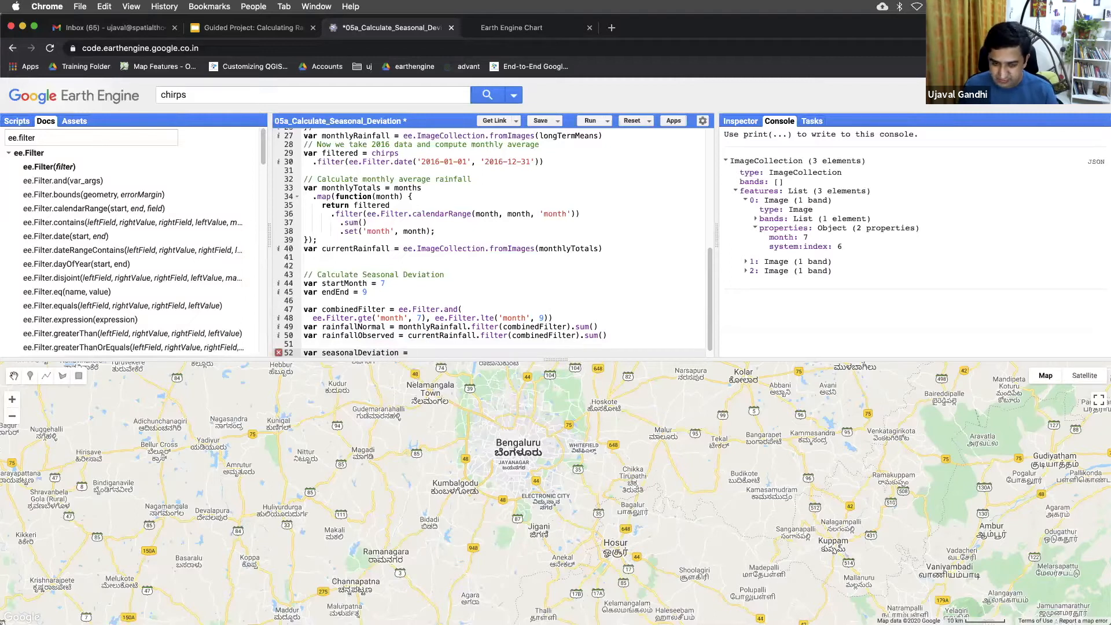
pyautogui.write('rianfallObser')
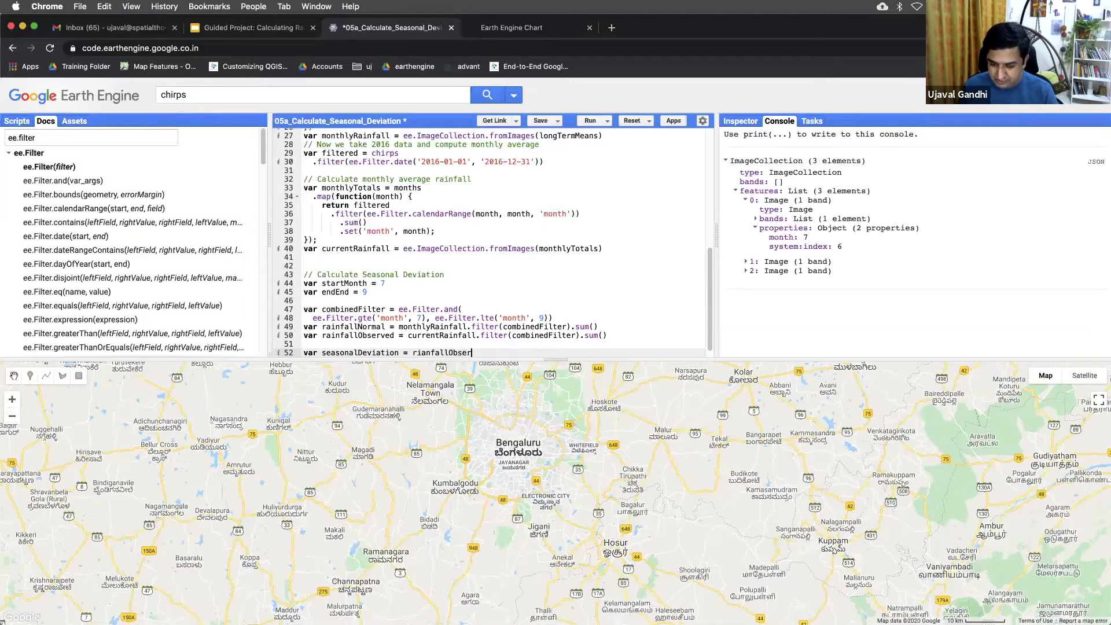
pyautogui.write('ved.subtract(')
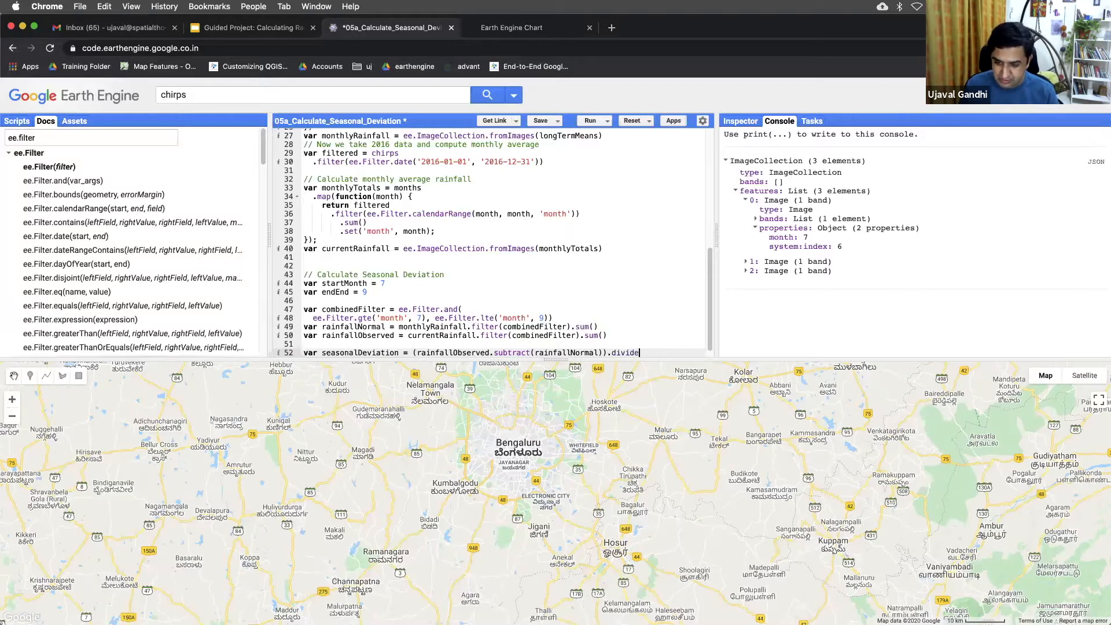
pyautogui.write('rainfall)')
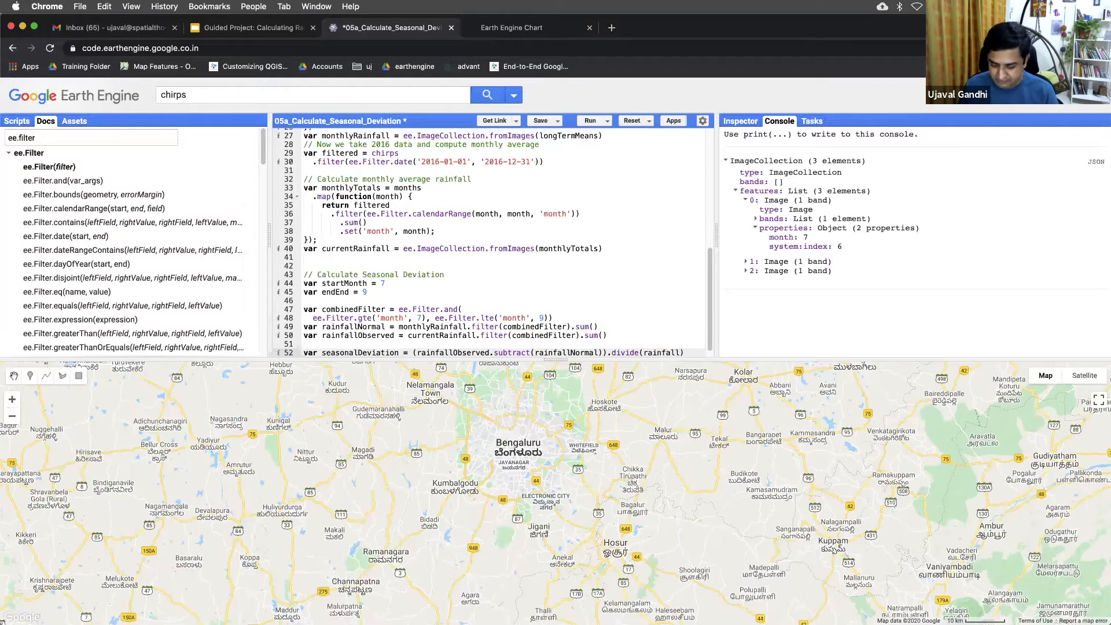
pyautogui.scroll(-3)
pyautogui.write('Normal')
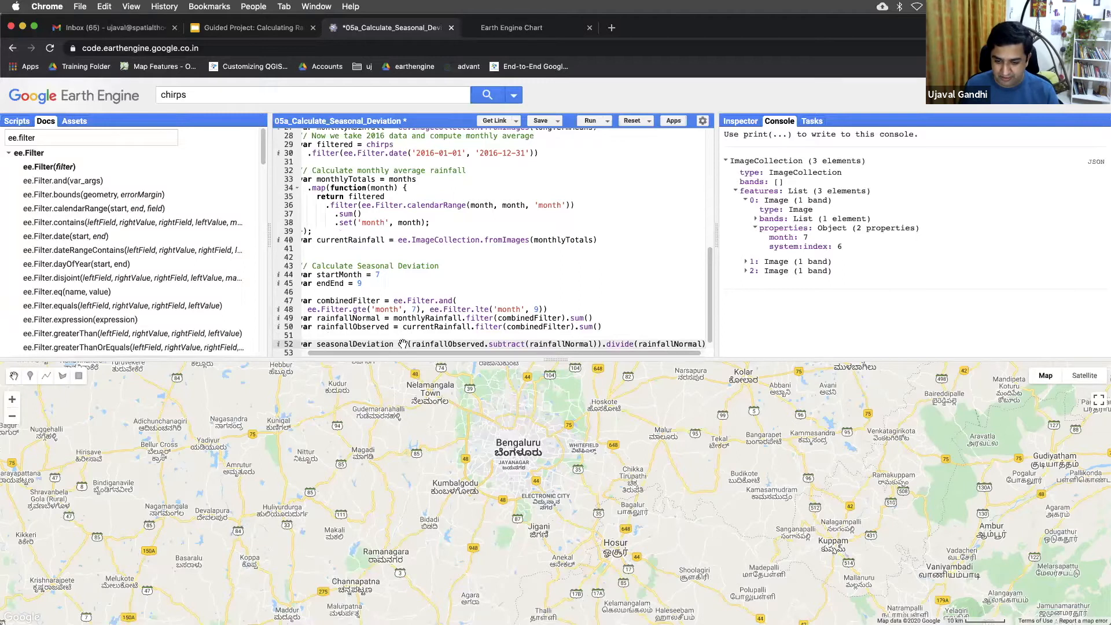
pyautogui.write('(')
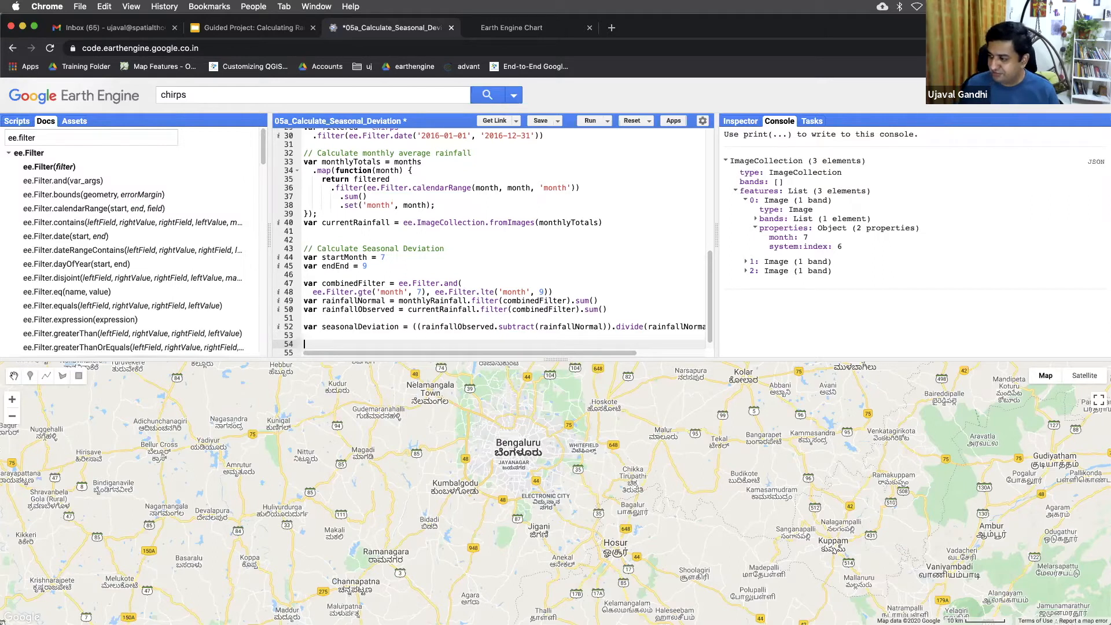
pyautogui.moveTo(649, 340)
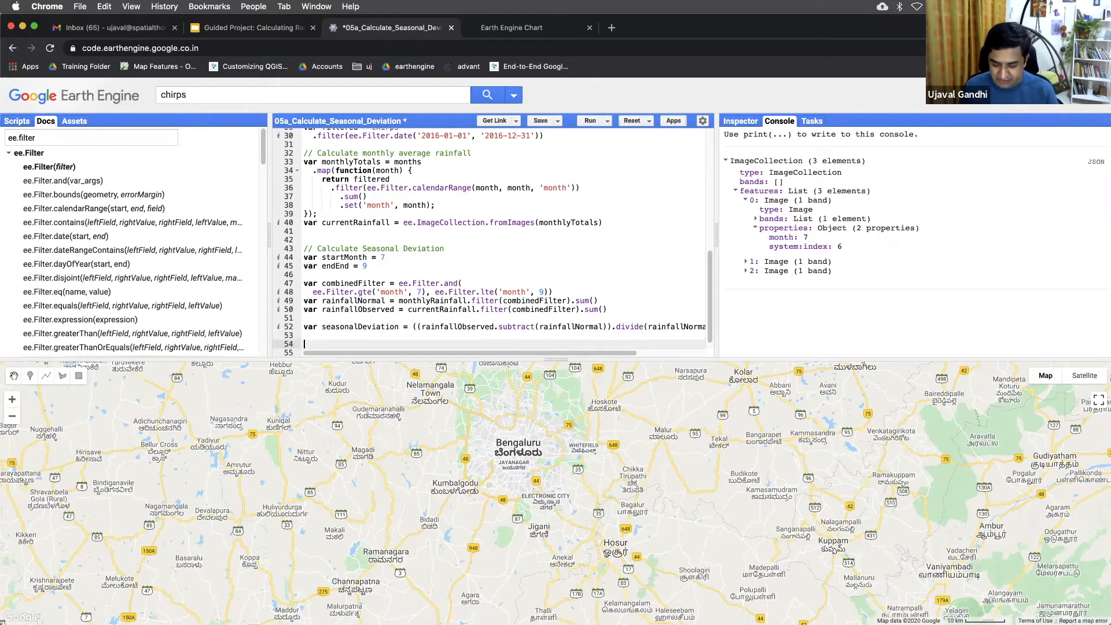
pyautogui.write('var visParams = {')
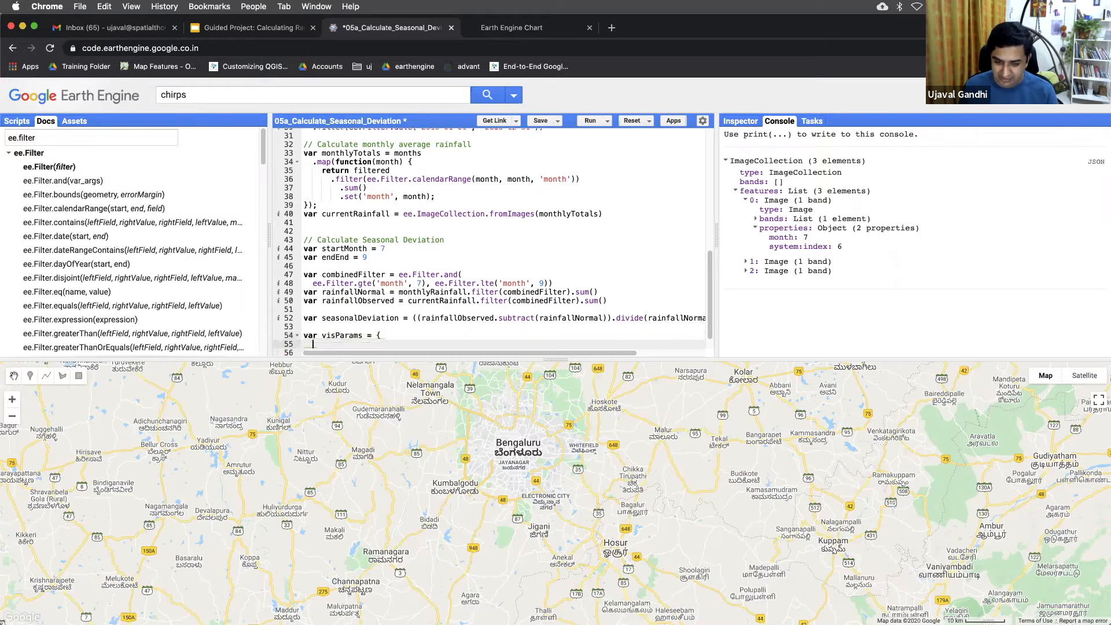
# Start the visParams object with min -60 and max 20
pyautogui.write('min: 0')
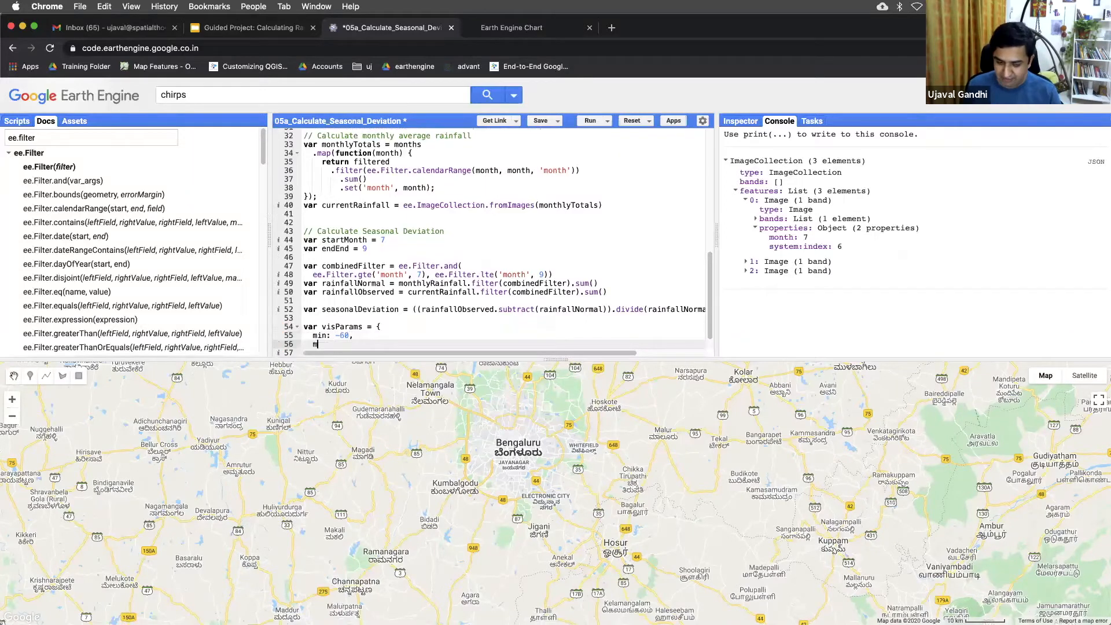
pyautogui.write('max: 20')
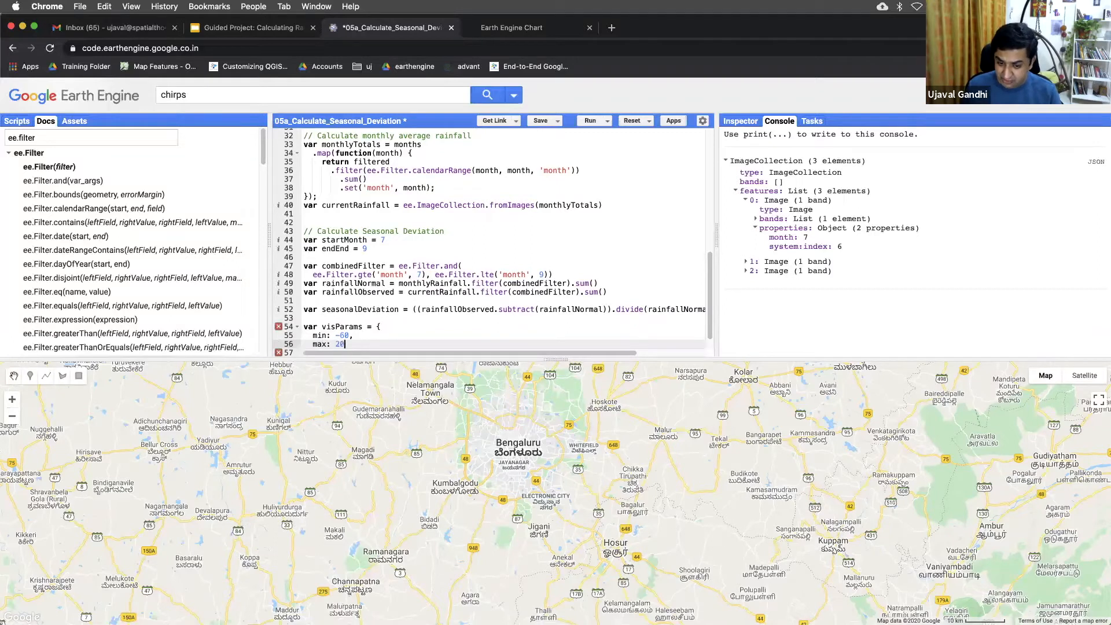
pyautogui.write(',')
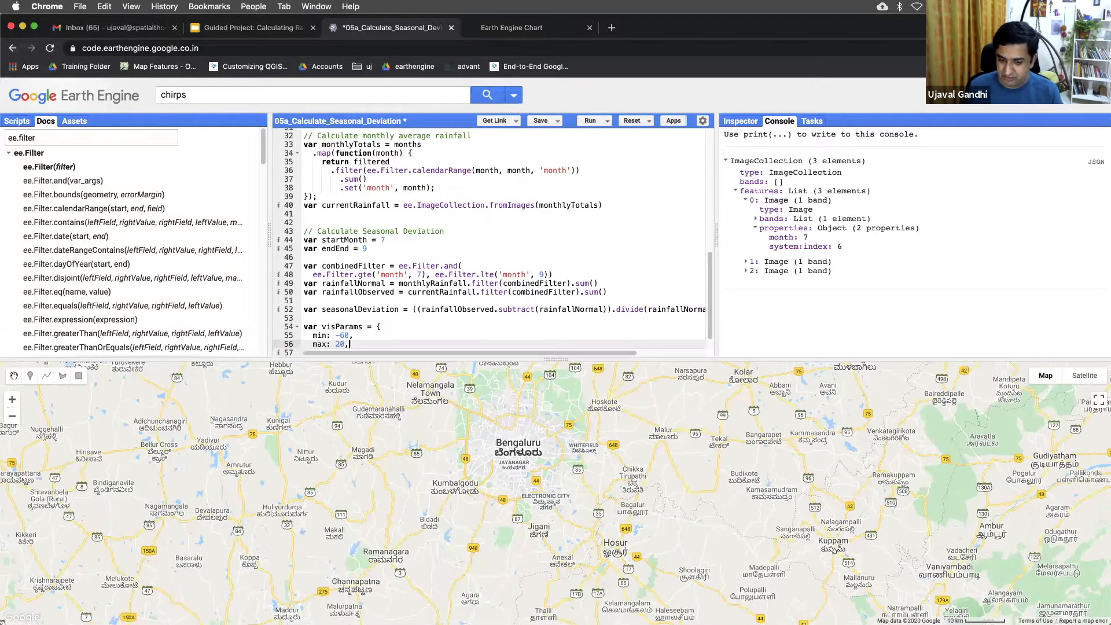
pyautogui.press('enter')
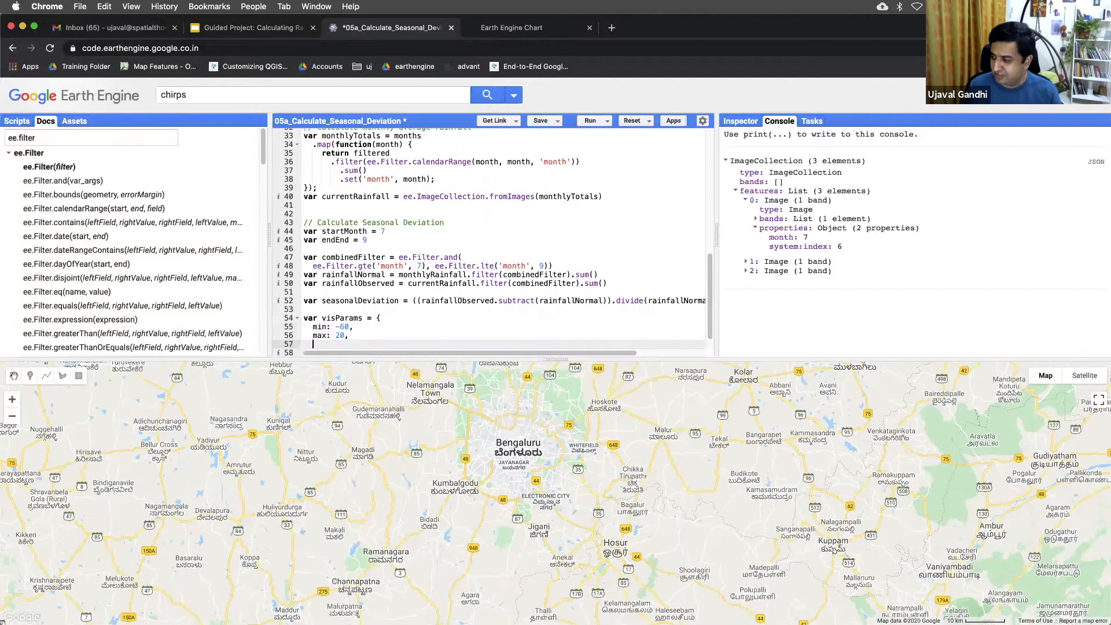
pyautogui.write('pale')
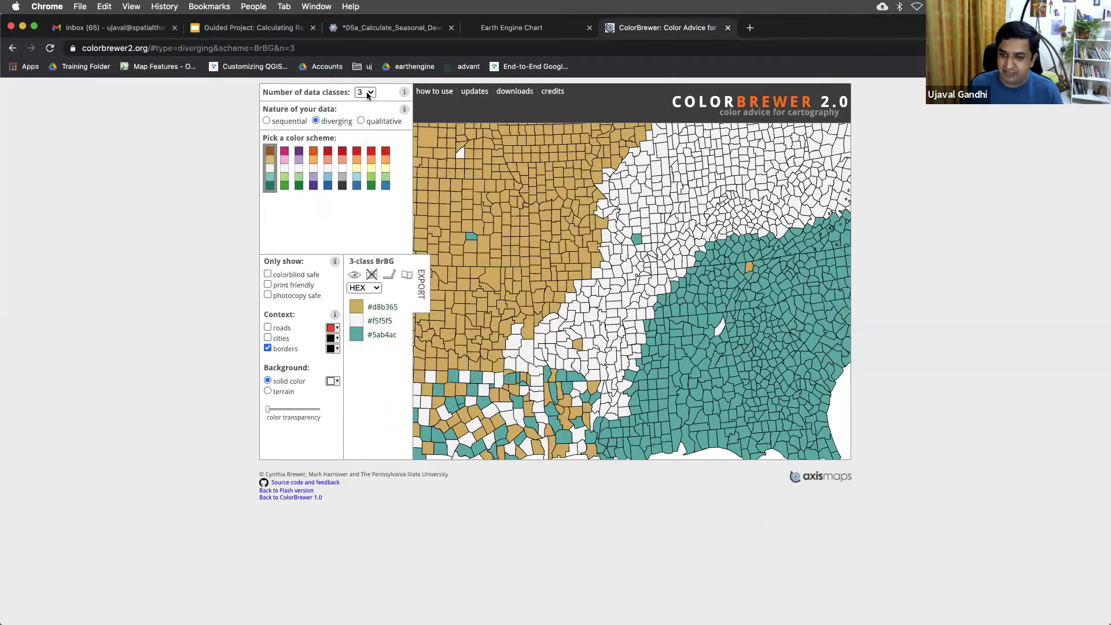
# Pick the five-class RdYlBu diverging scheme and show its JavaScript colour array
pyautogui.click(365, 92)
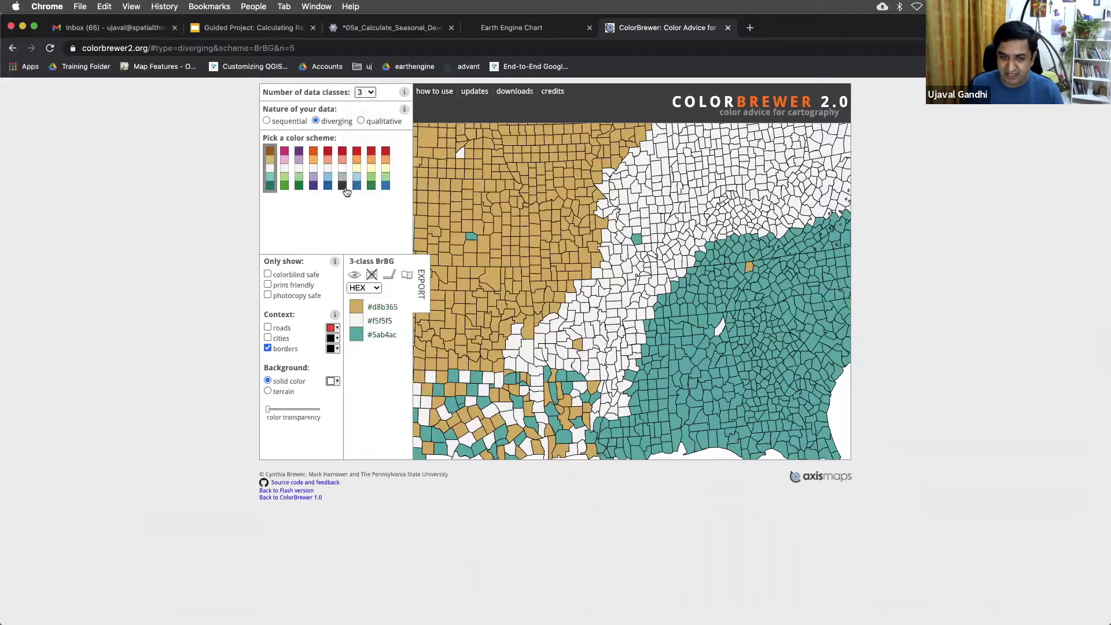
pyautogui.click(365, 92)
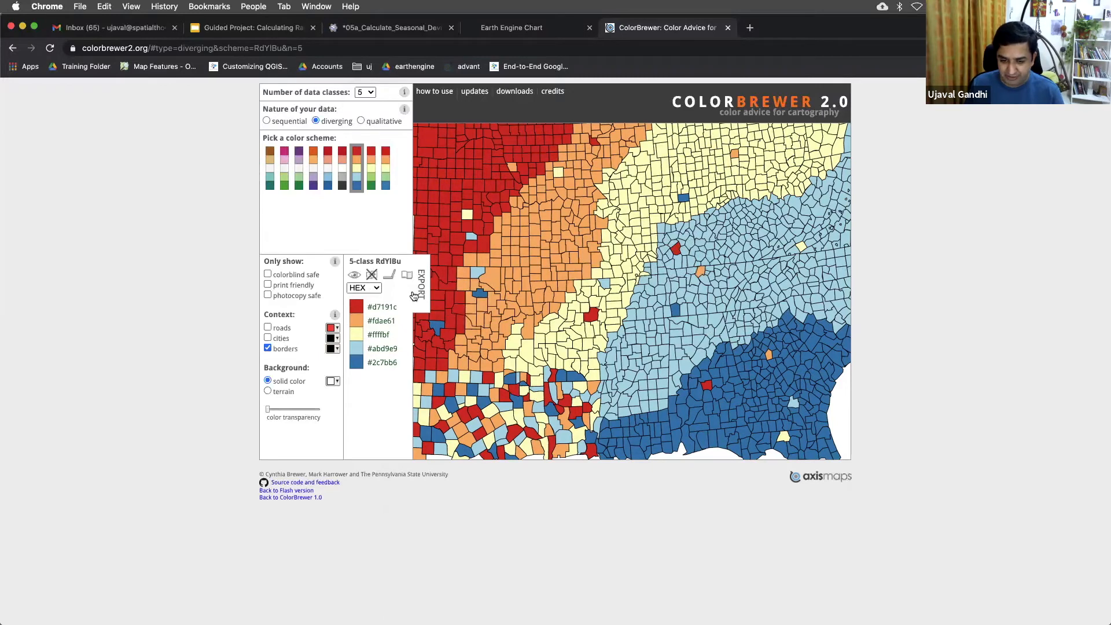
pyautogui.click(422, 284)
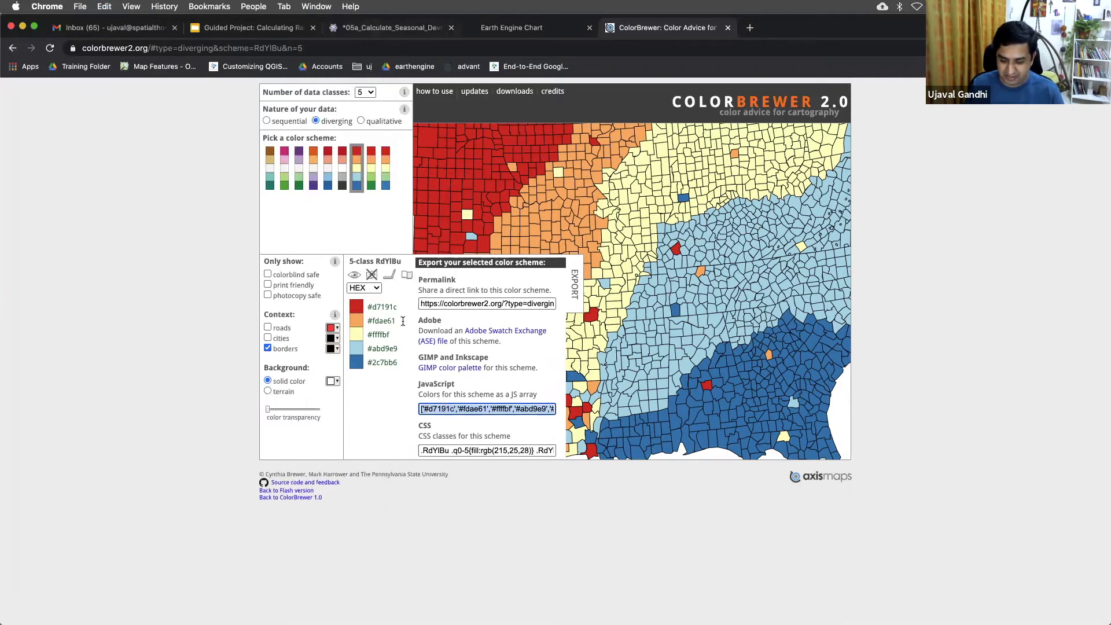
pyautogui.click(388, 28)
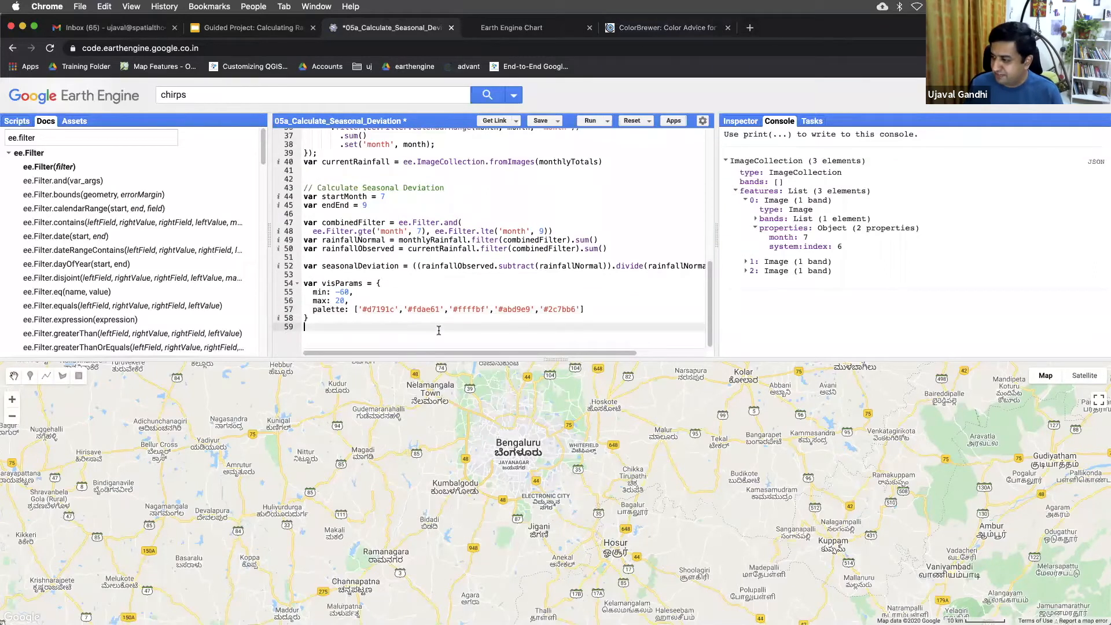
# Add seasonalDeviation clipped to karnataka as a 'Deviation' layer with visParmas
pyautogui.write('Map.addLayer(')
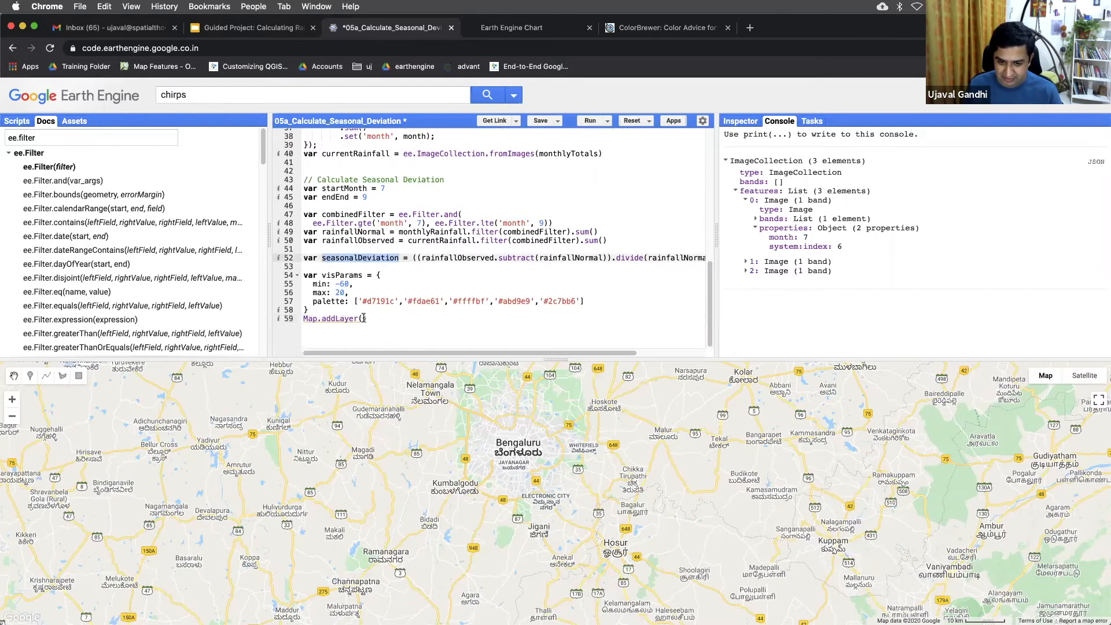
pyautogui.write('seasonalDeviation.')
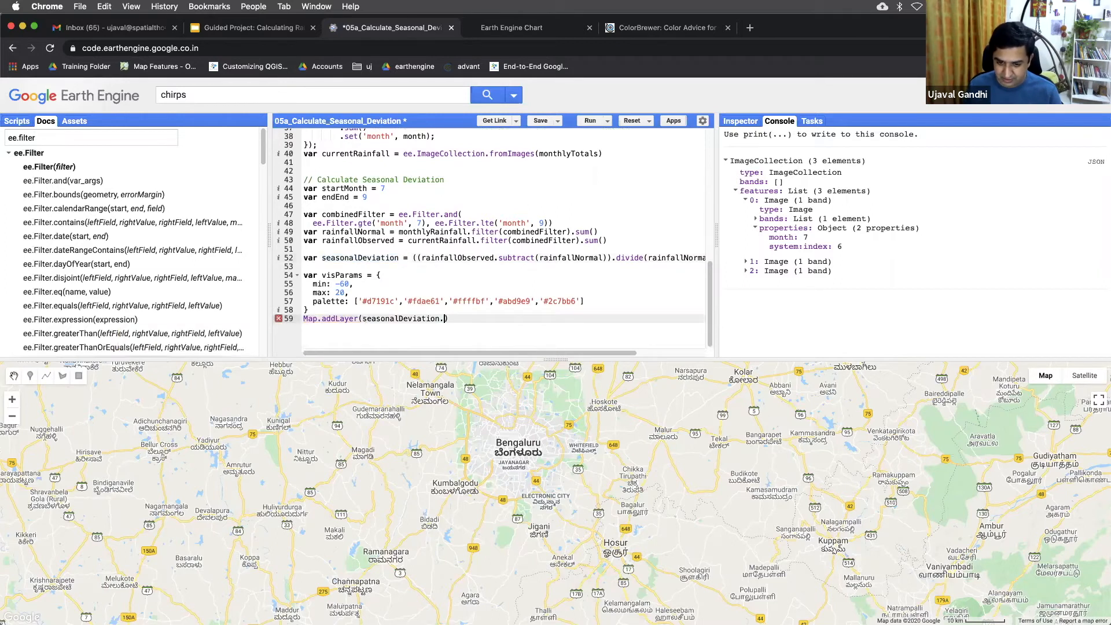
pyautogui.write('.clip()')
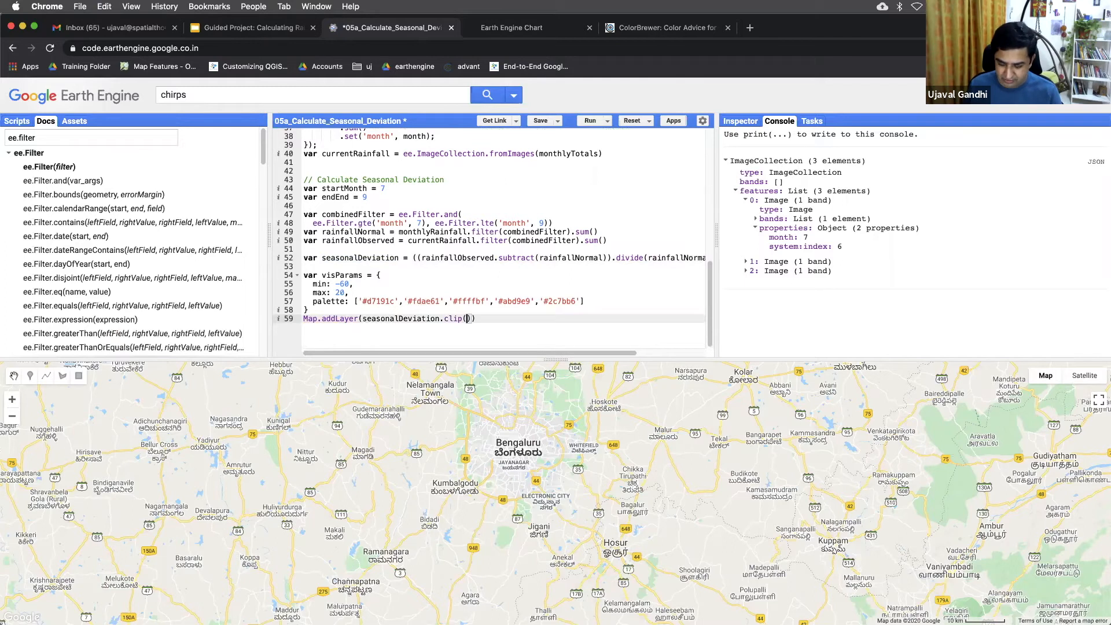
pyautogui.write('karnataka')
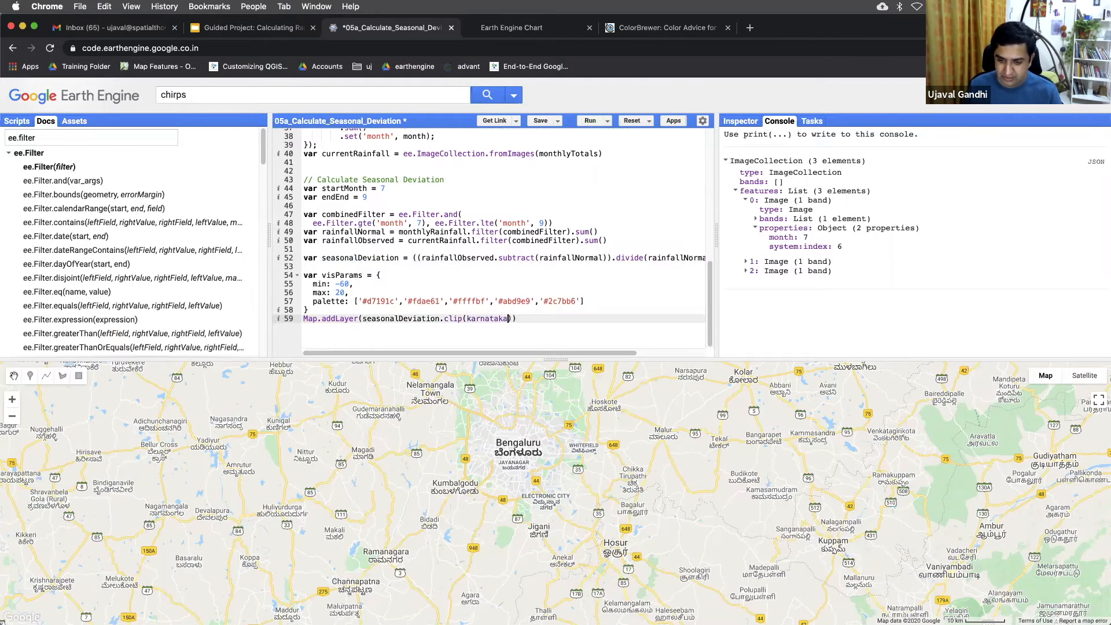
pyautogui.write(", visParmas, 'Deviation")
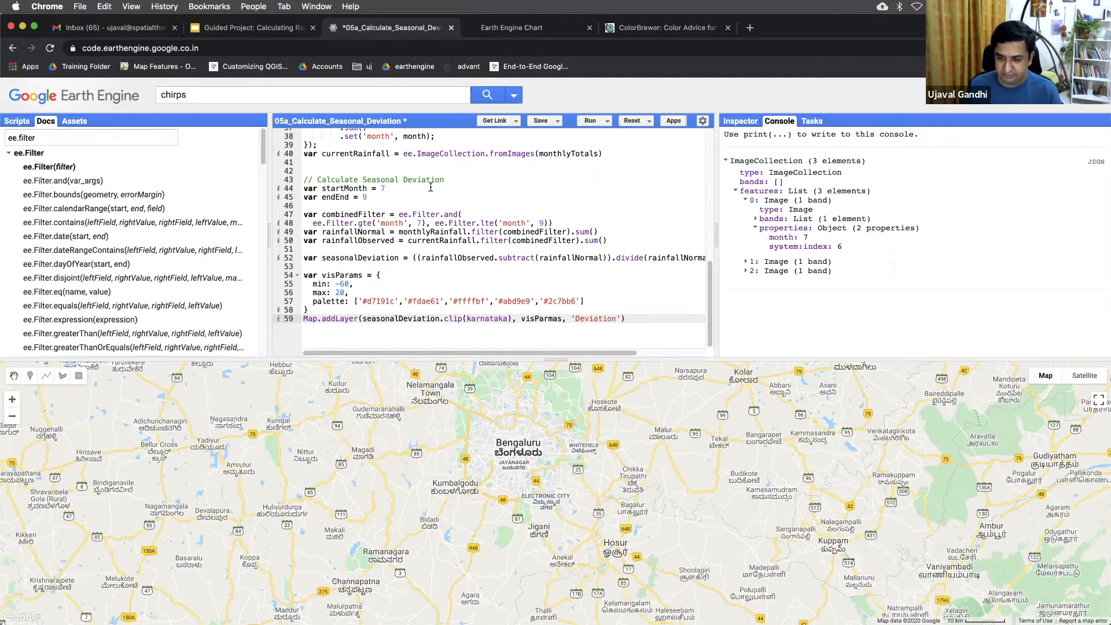
# Fix the visParmas typo, rerun, and centre the Deviation layer over Karnataka
pyautogui.click(589, 120)
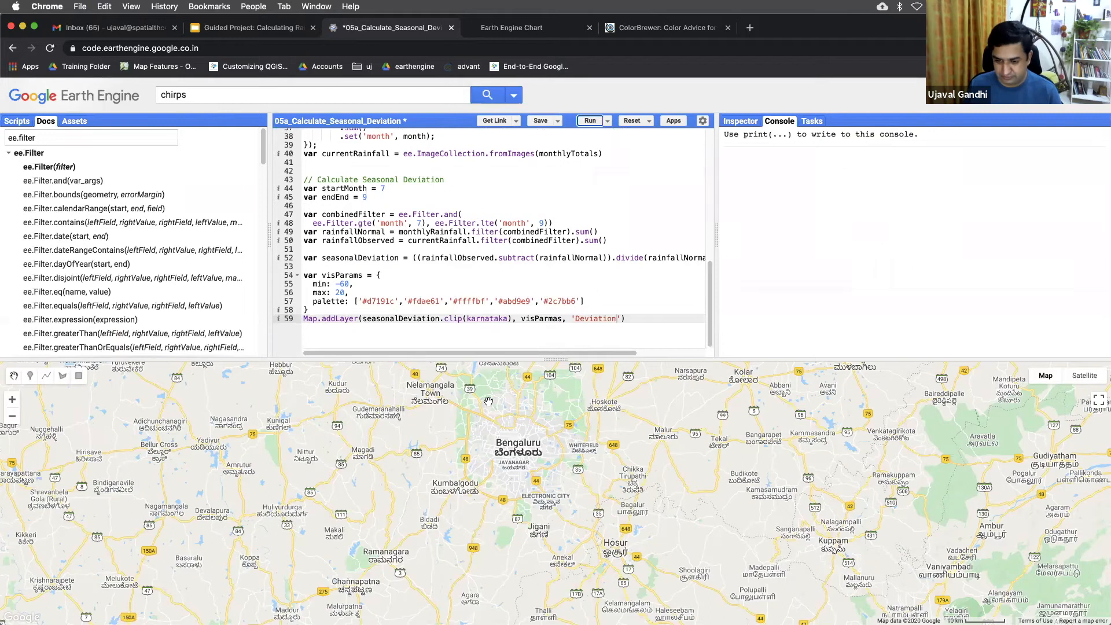
pyautogui.click(589, 120)
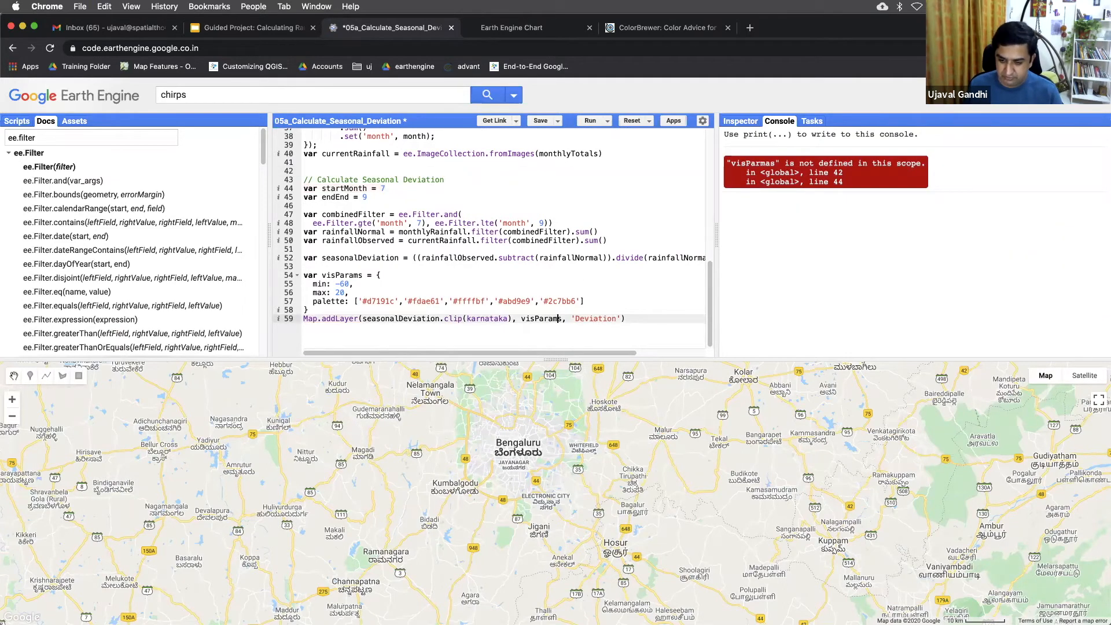
pyautogui.click(589, 121)
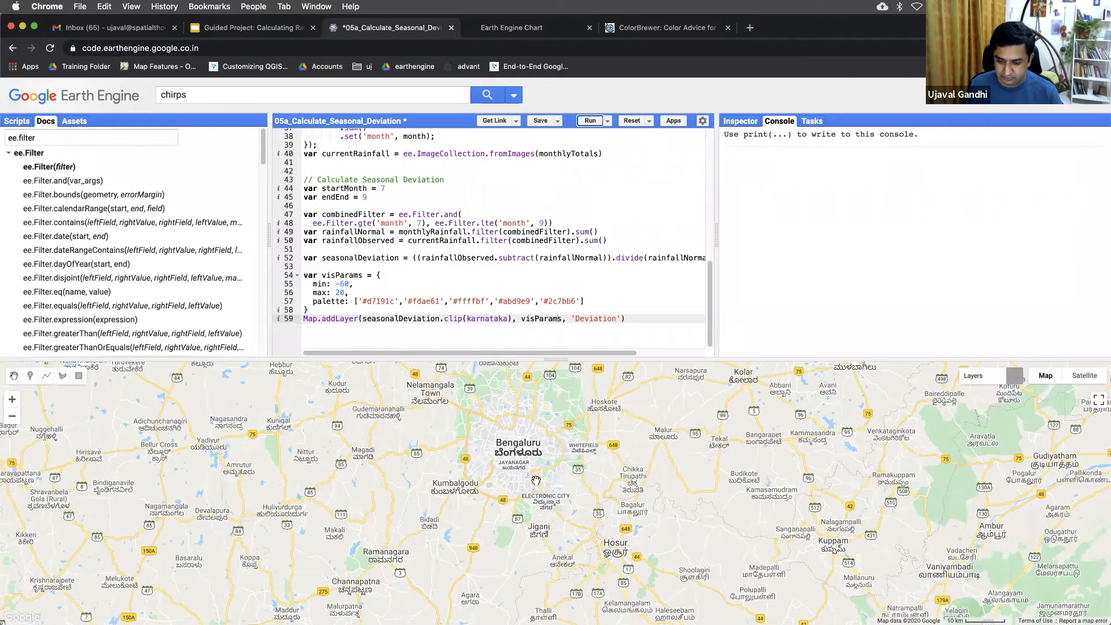
pyautogui.scroll(-3)
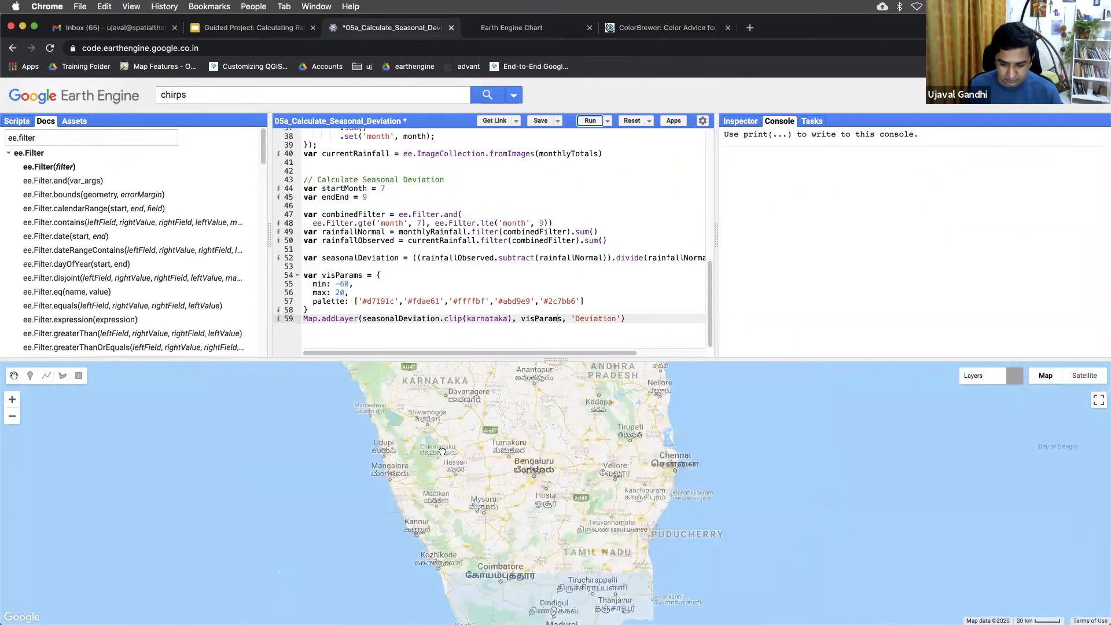
pyautogui.click(589, 121)
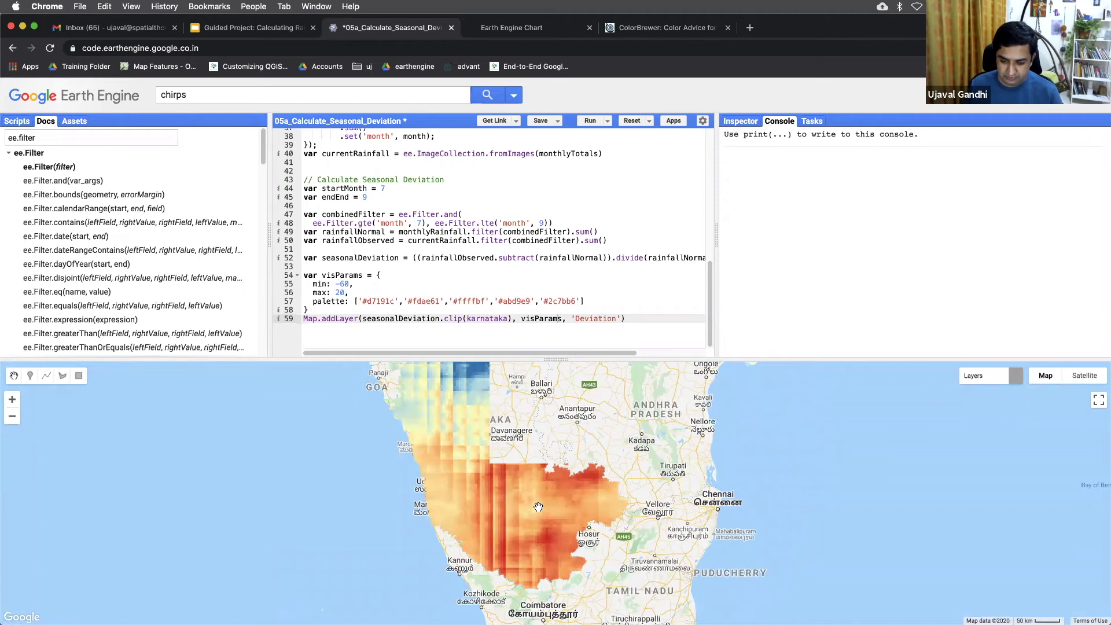
pyautogui.moveTo(547, 477)
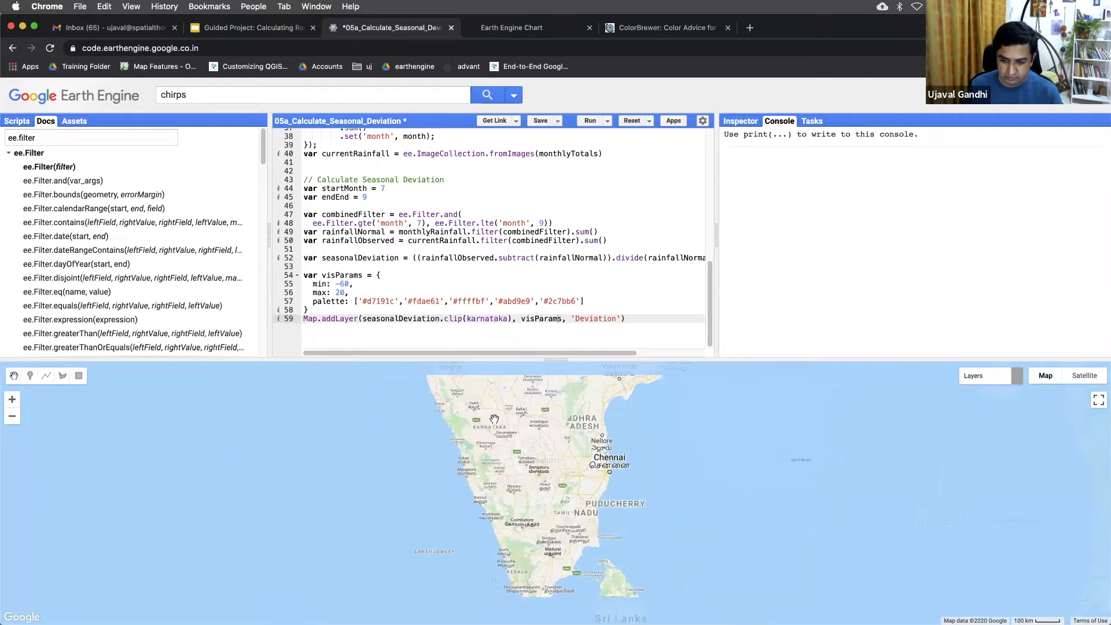
pyautogui.click(589, 120)
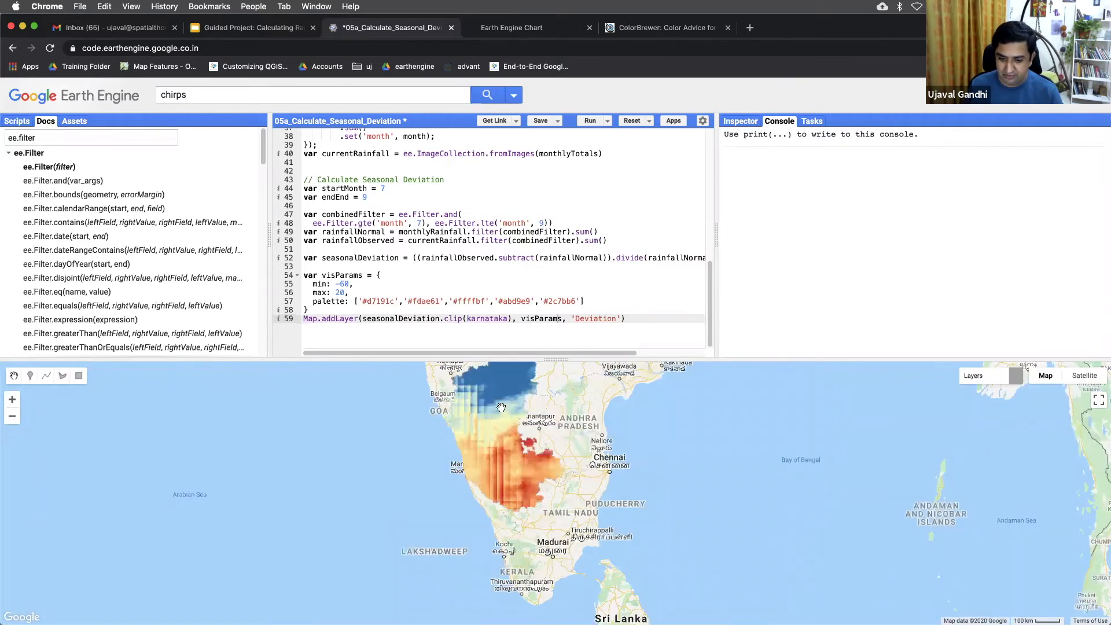
pyautogui.moveTo(501, 407); pyautogui.dragTo(573, 514)
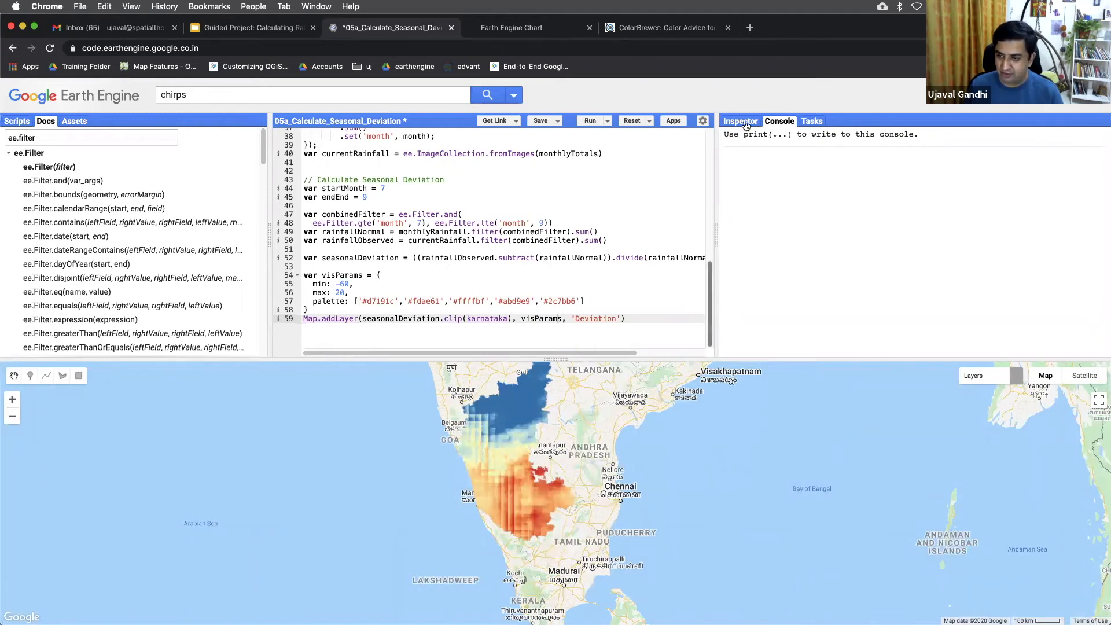
# Inspect a Karnataka point on the Deviation layer, reading a precipitation deviation of about -35.9
pyautogui.click(738, 120)
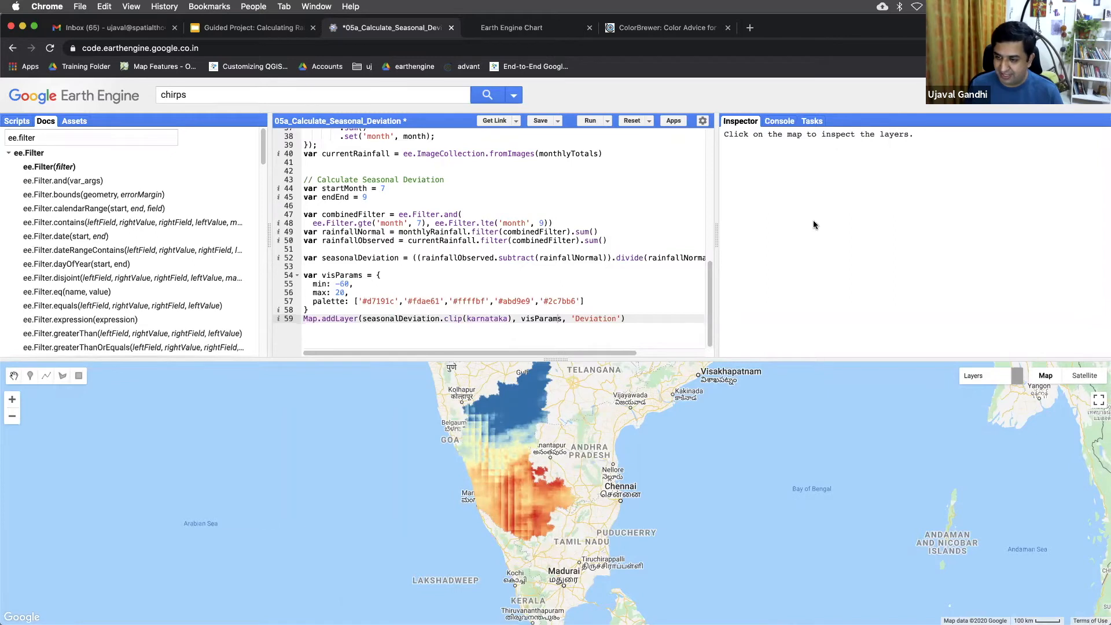
pyautogui.click(634, 362)
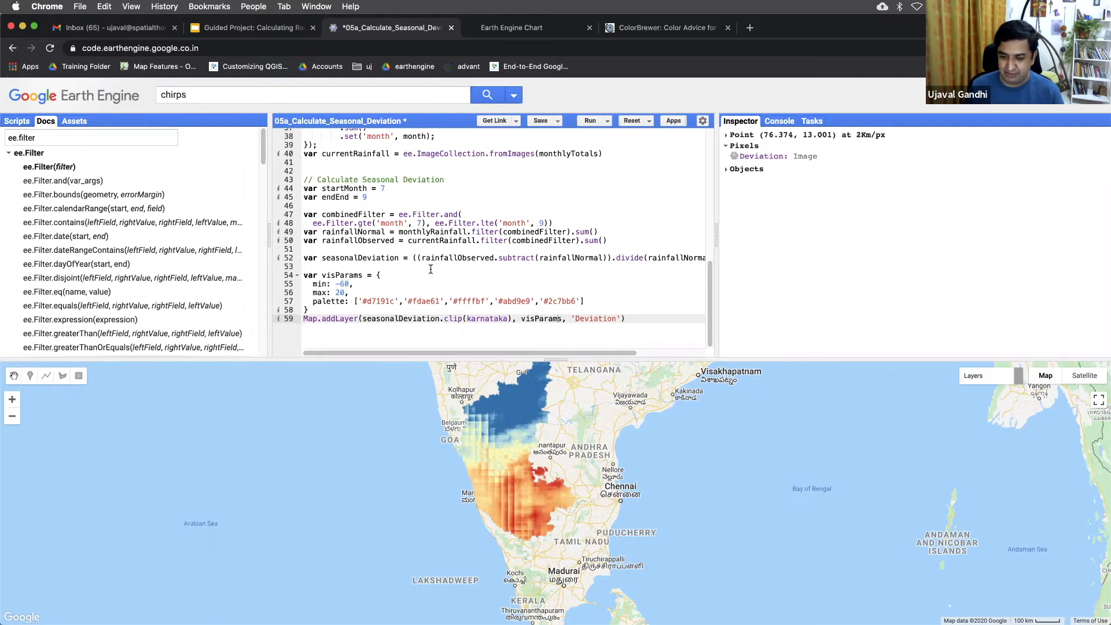
pyautogui.moveTo(512, 464)
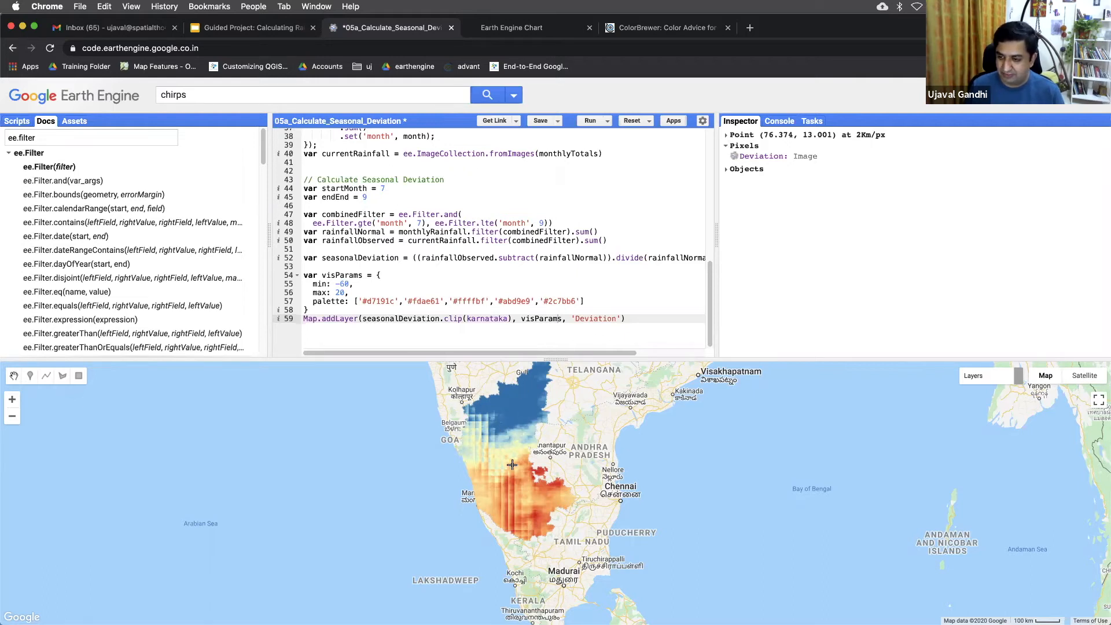
pyautogui.moveTo(597, 435)
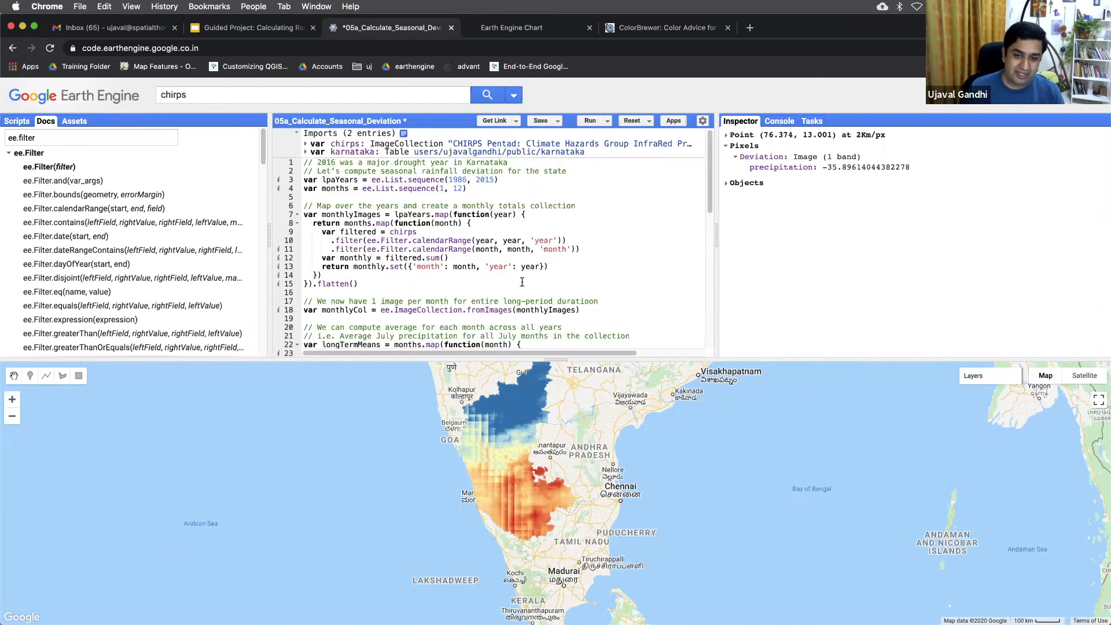
# Write Export.image.toAsset with image seasonalDeviation, description 'Seasonal_Deviation_2016', assetId starting users/ujavalgandhi/e2e
pyautogui.scroll(-3)
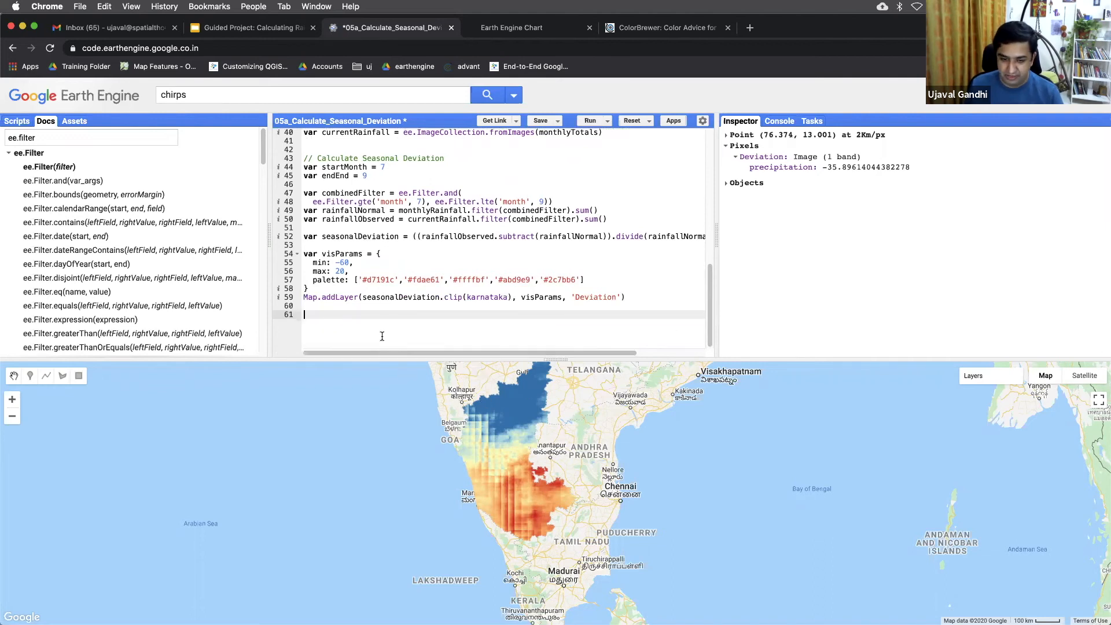
pyautogui.write('Export.im')
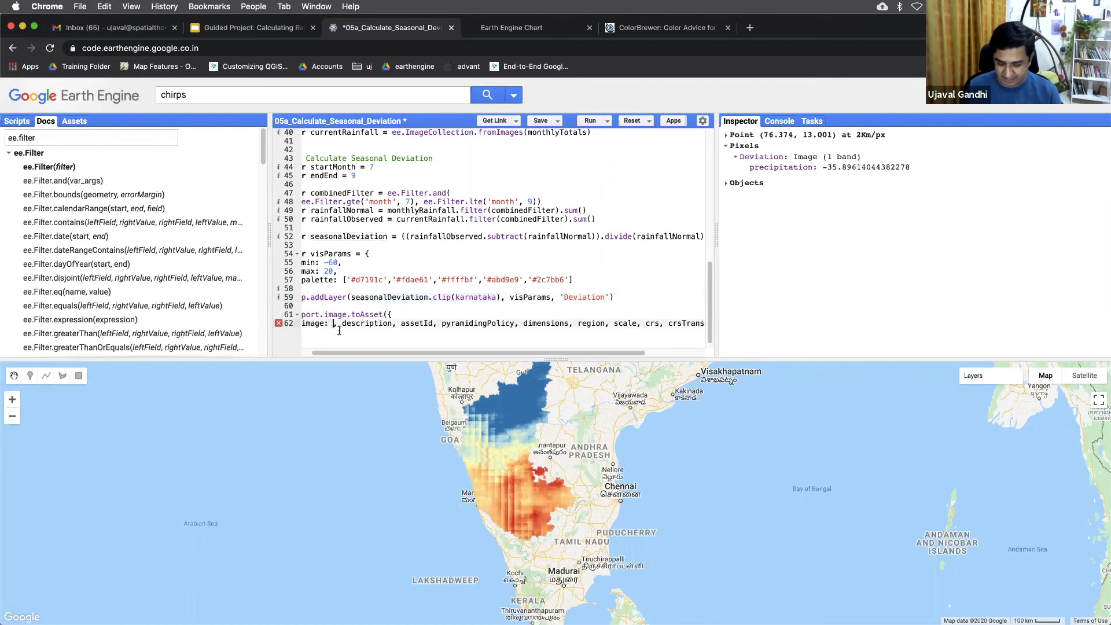
pyautogui.write('seasonalDeviation,')
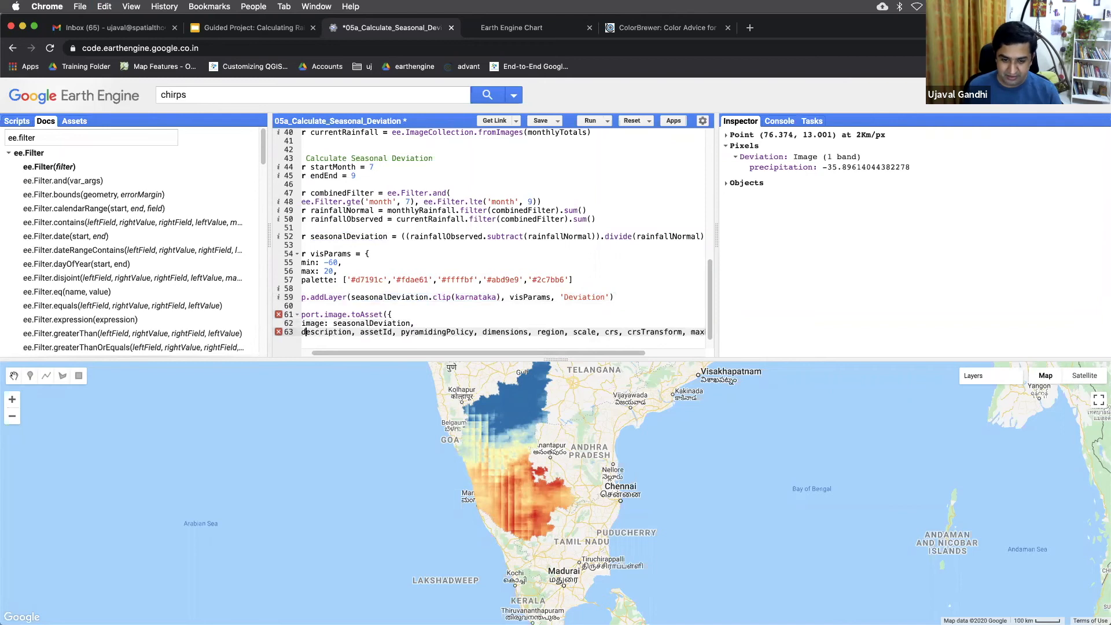
pyautogui.write(':')
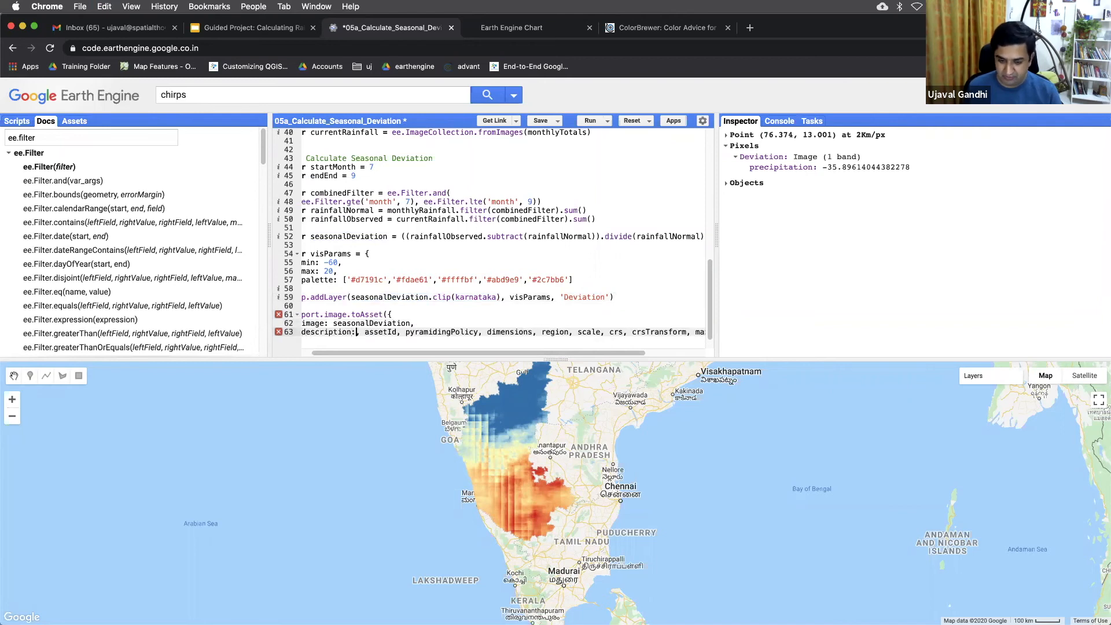
pyautogui.write("'Seasonal_Deviation")
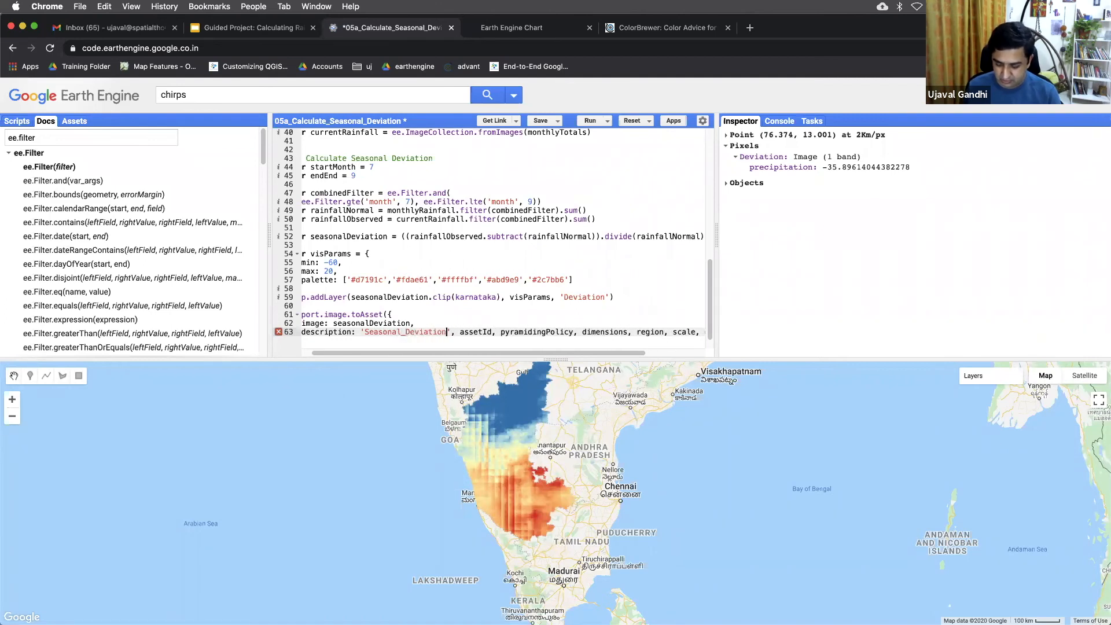
pyautogui.write("_2016',")
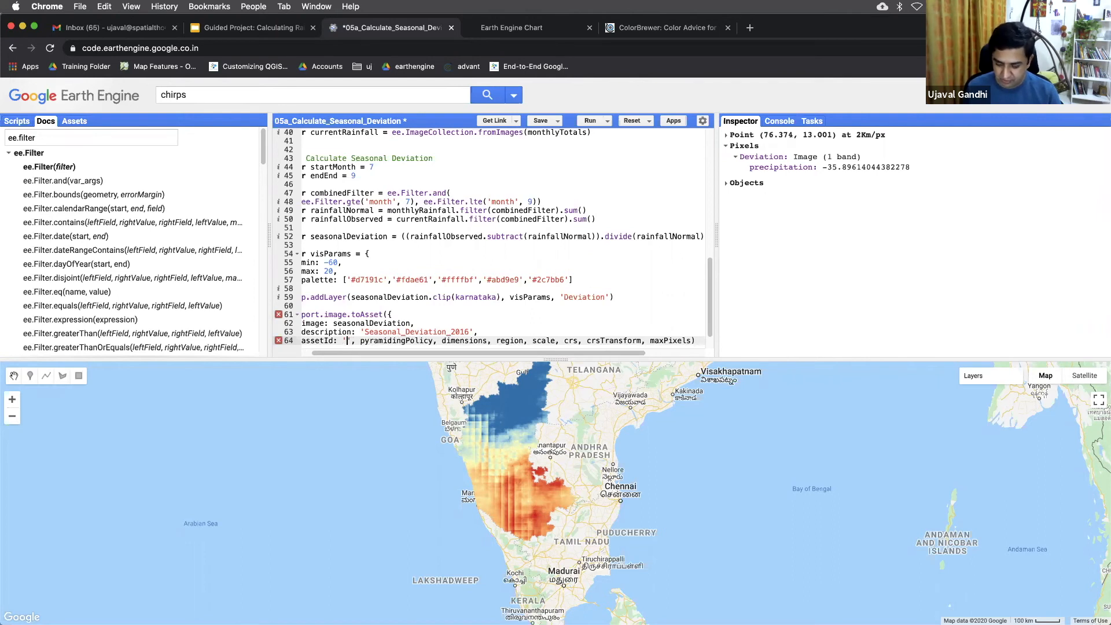
pyautogui.write('users/ujaval')
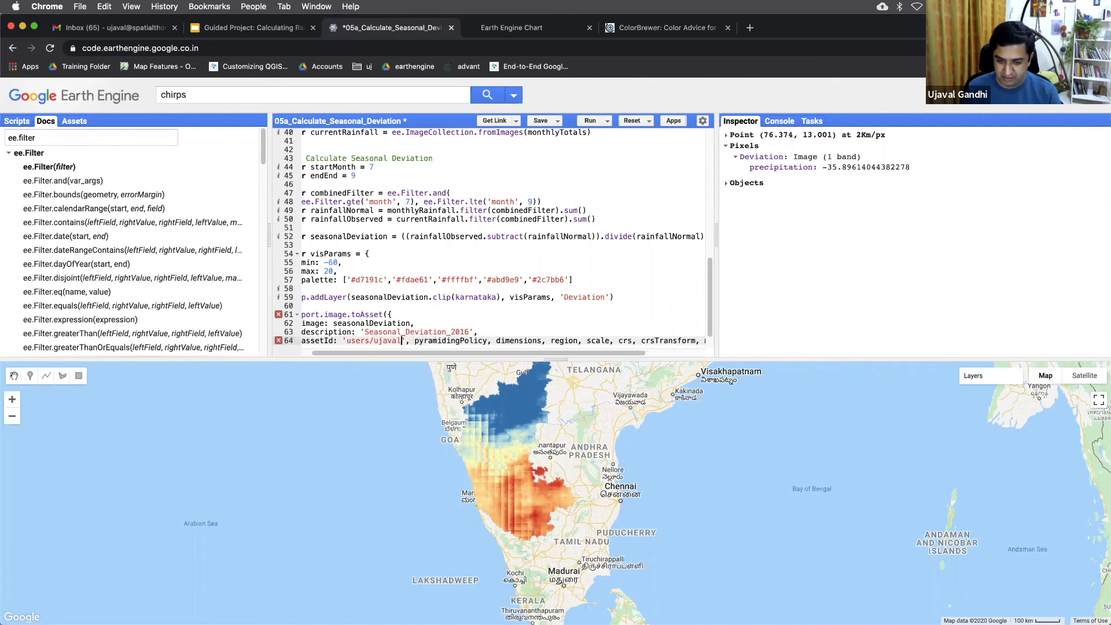
pyautogui.write('gandhi/')
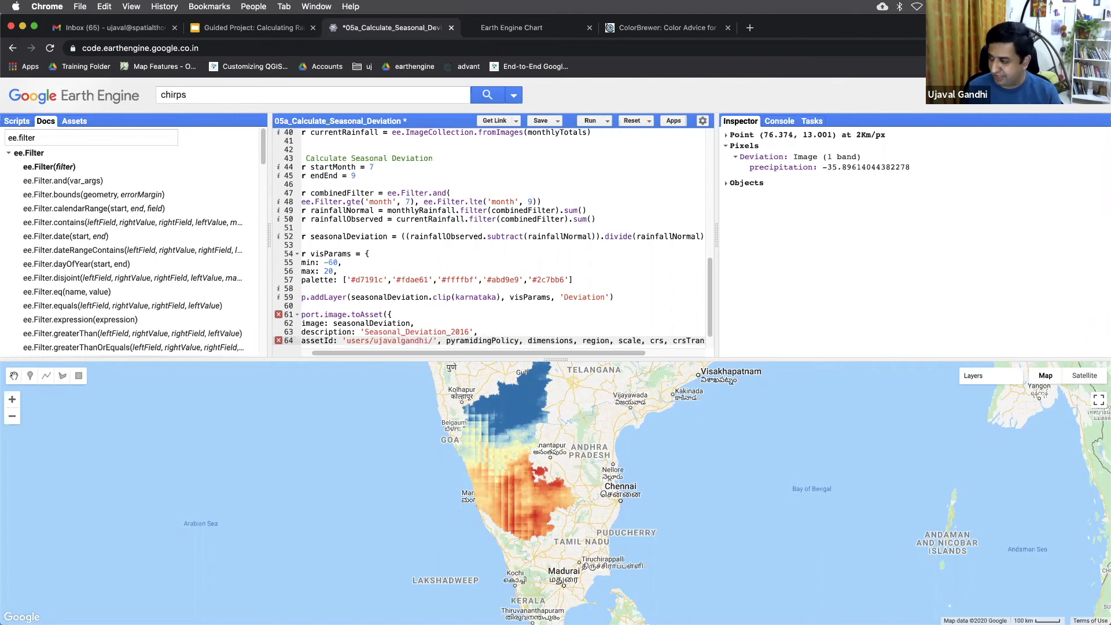
pyautogui.write('e2e_projects')
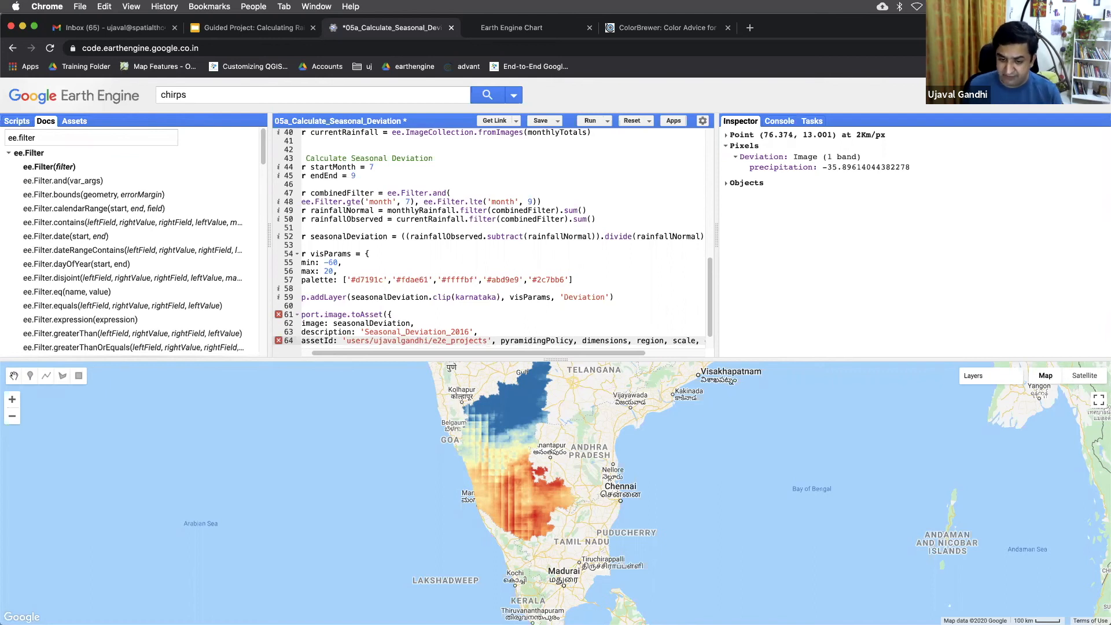
# Check the assets folder and complete the assetId as e2e_projects/2016_rainfall_deviation
pyautogui.click(75, 120)
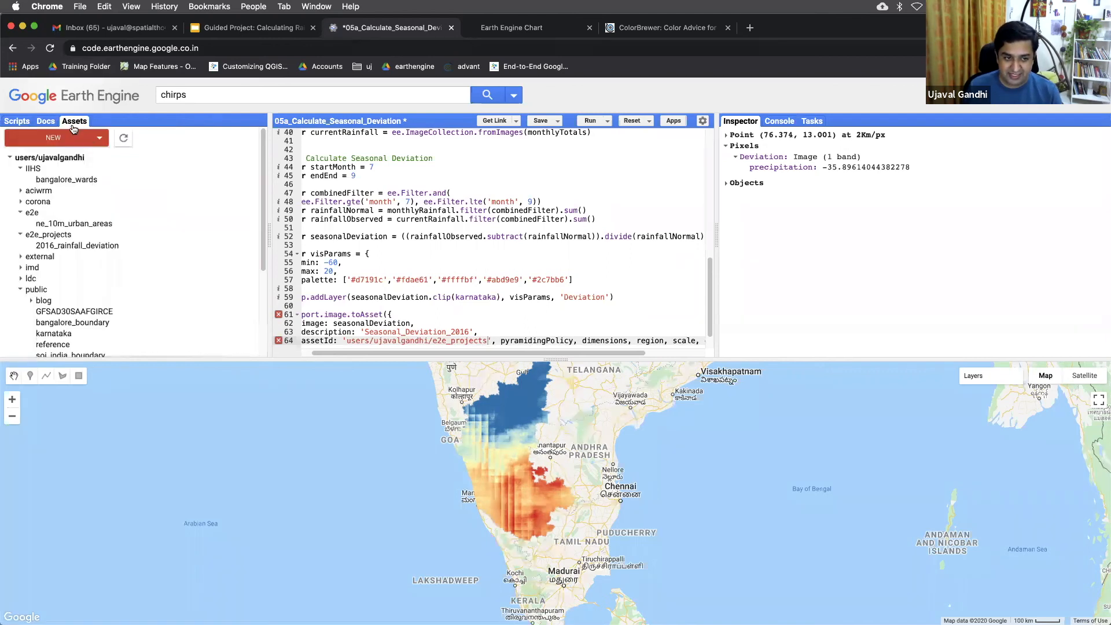
pyautogui.click(53, 138)
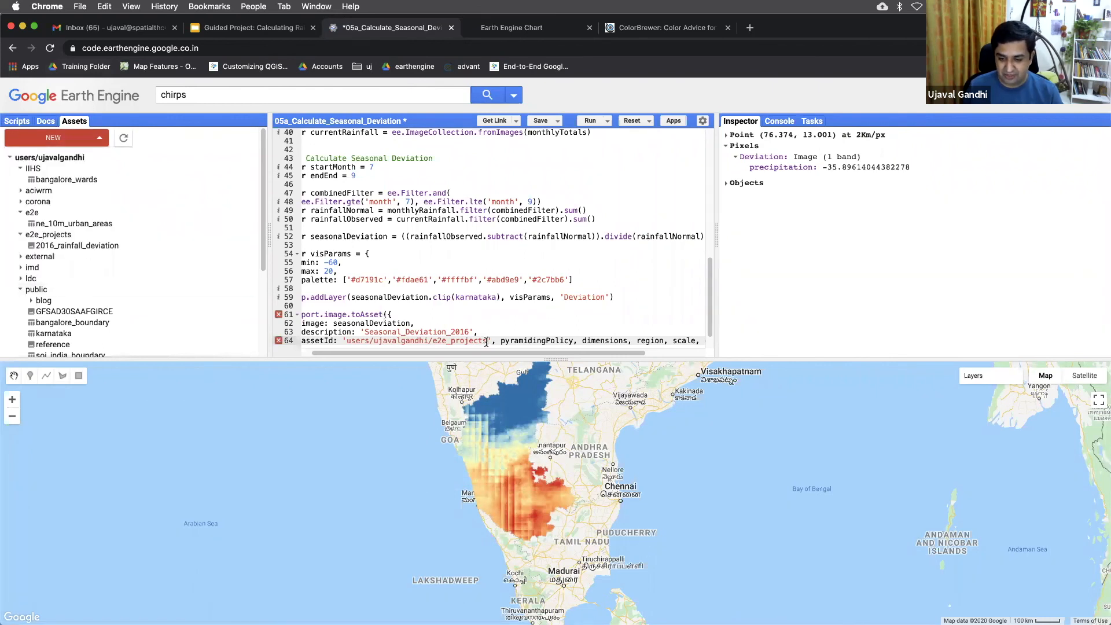
pyautogui.write('/')
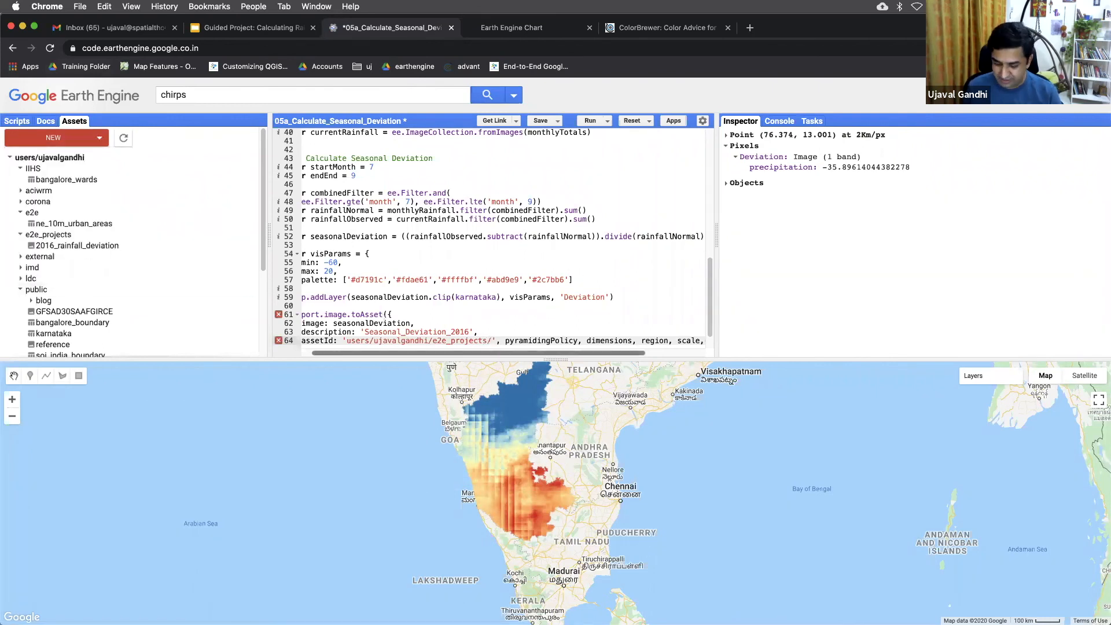
pyautogui.write('2016_')
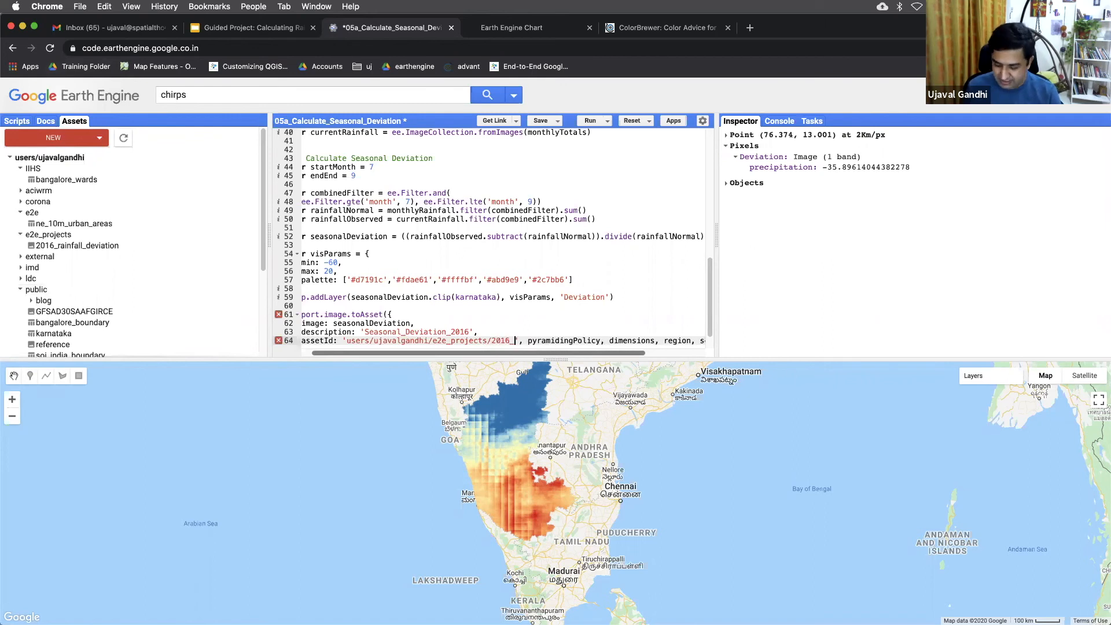
pyautogui.write('_rainfall_deviat')
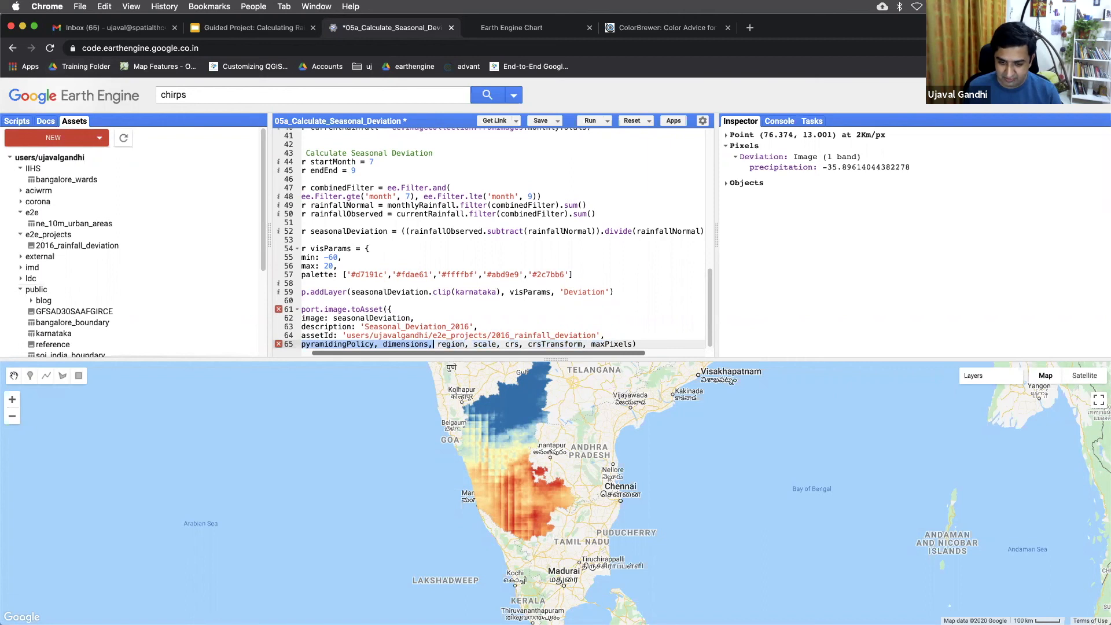
# Remove unused parameters, set region to karnataka.geometry() and scale 5000, and rerun the script
pyautogui.press('Backspace')
pyautogui.write('region: karnataka.geometry(),')
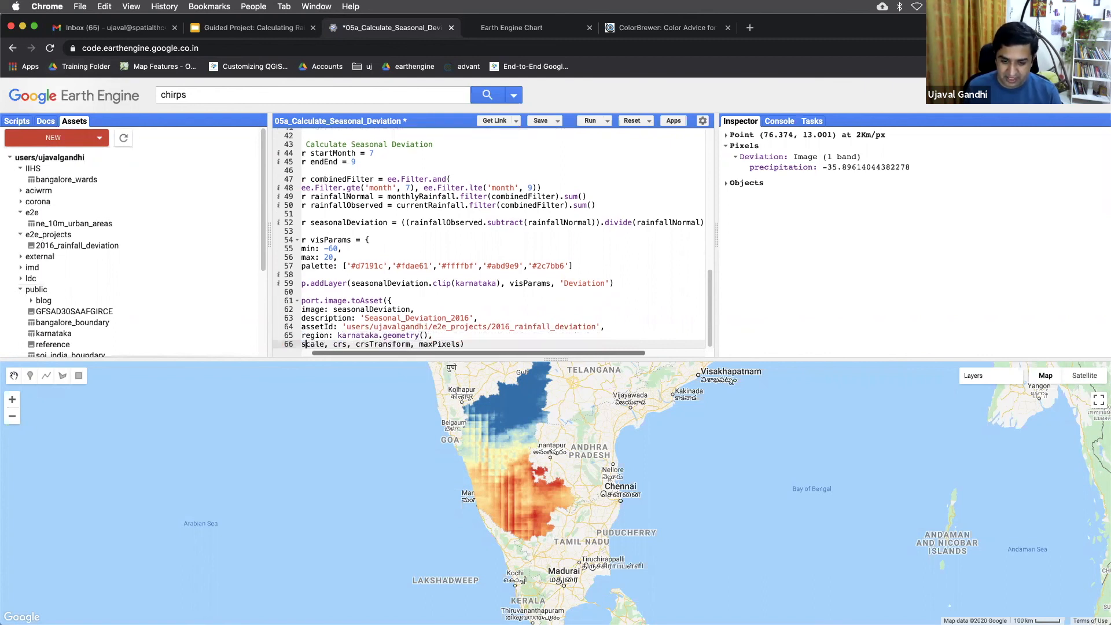
pyautogui.write('5000})')
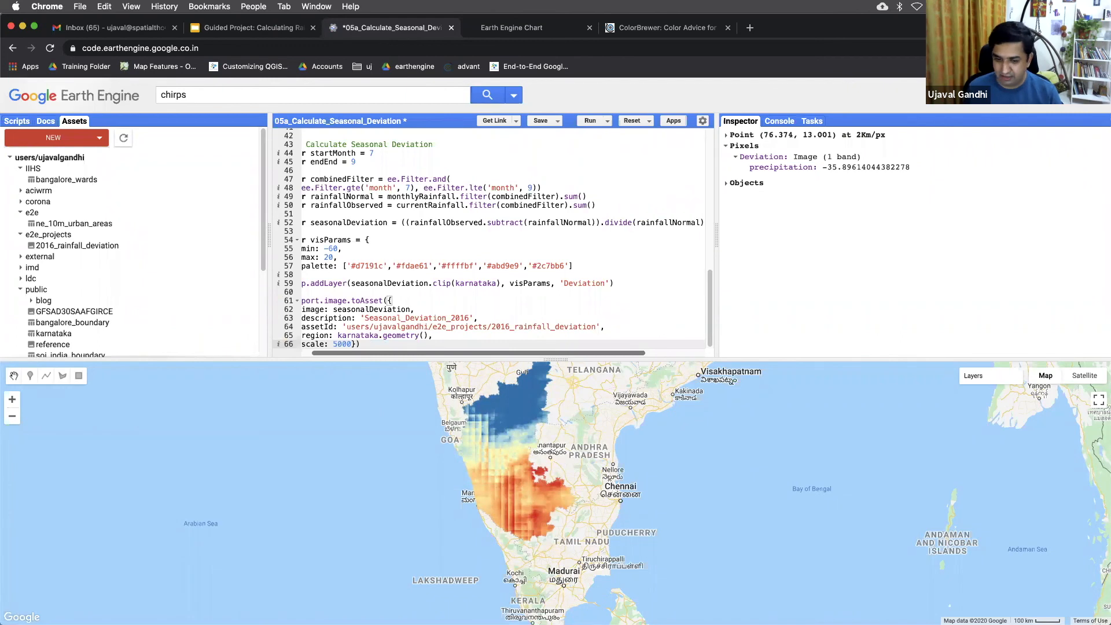
pyautogui.click(590, 121)
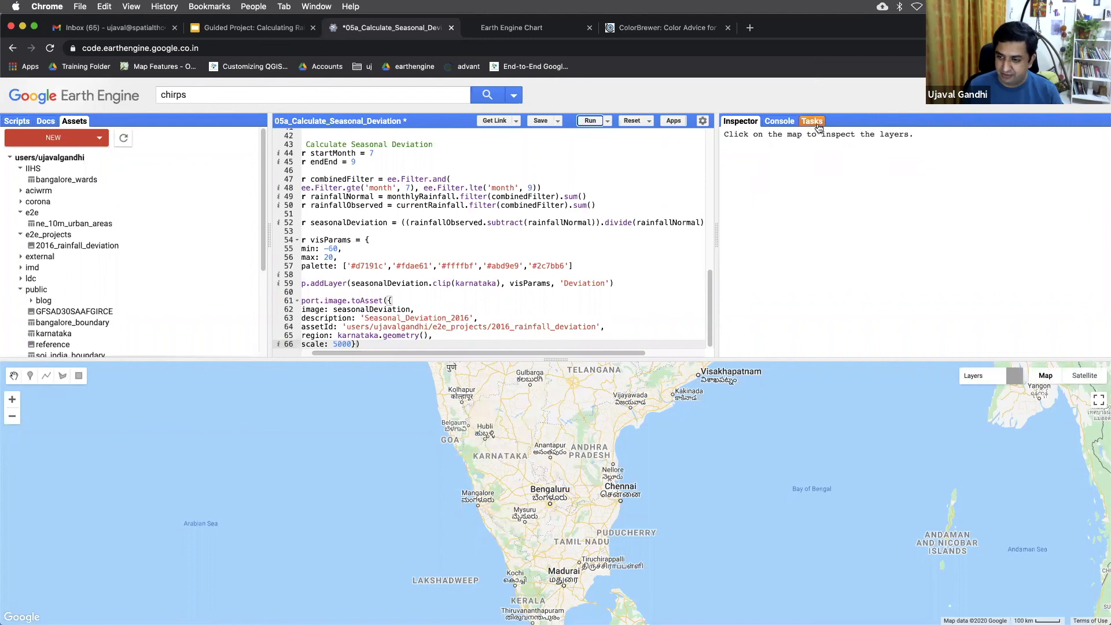
# Review the Seasonal_Deviation_2016 task settings (scale 5000, e2e_projects asset), then show saved scripts
pyautogui.click(811, 120)
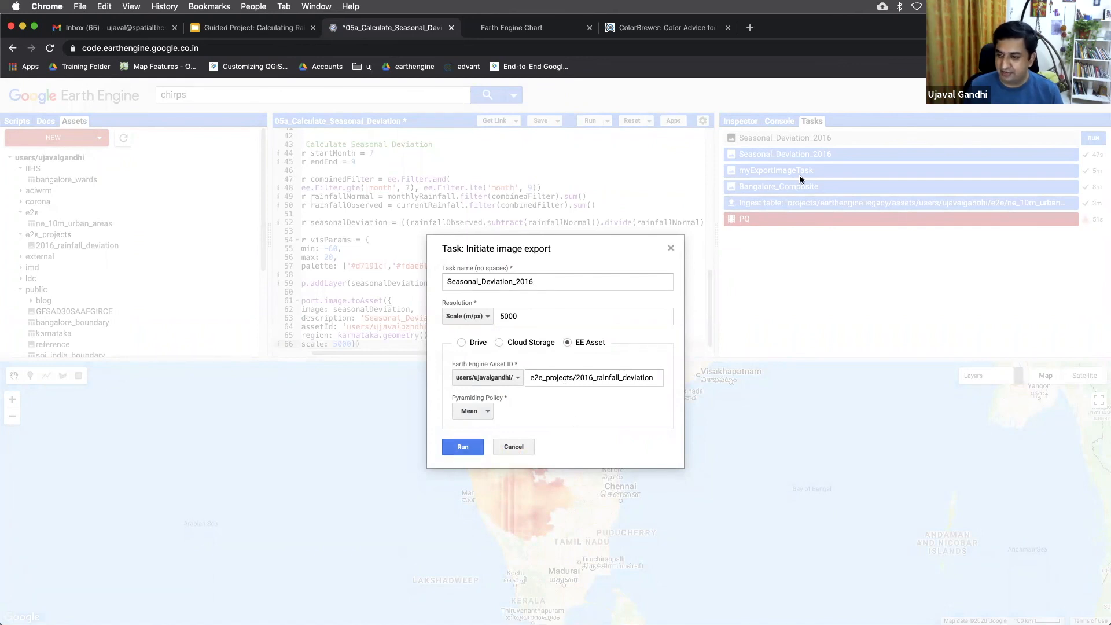
pyautogui.click(461, 446)
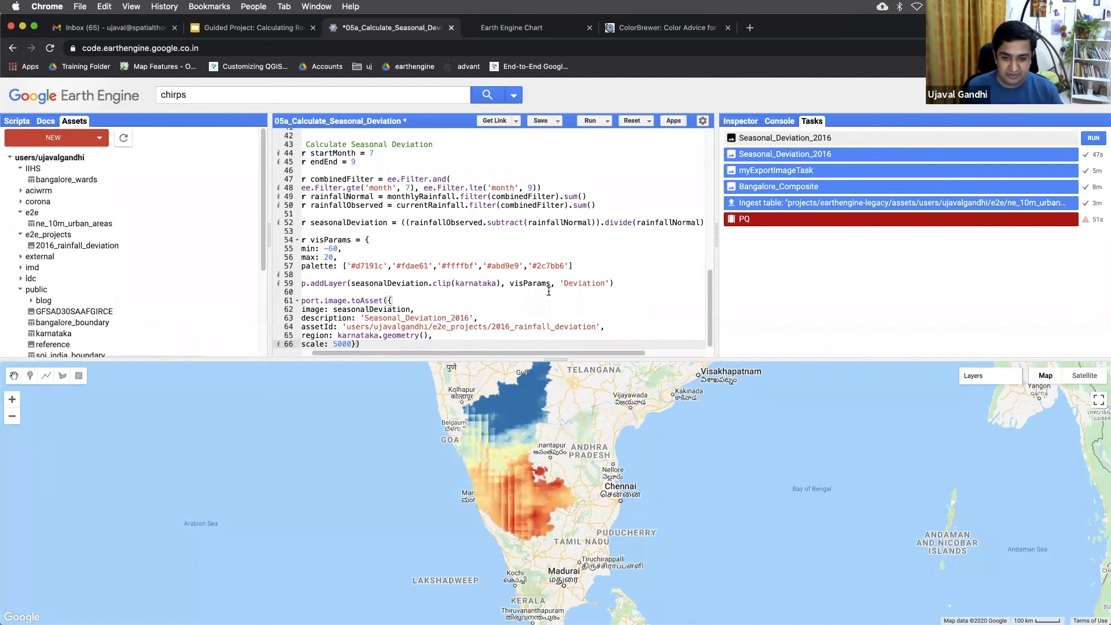
pyautogui.click(16, 120)
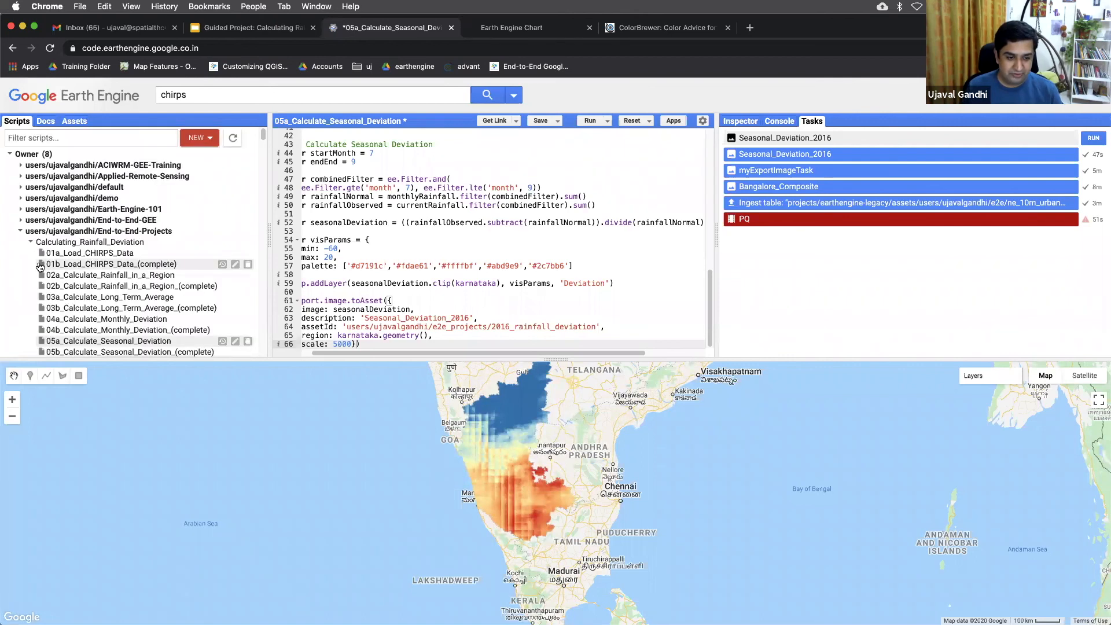